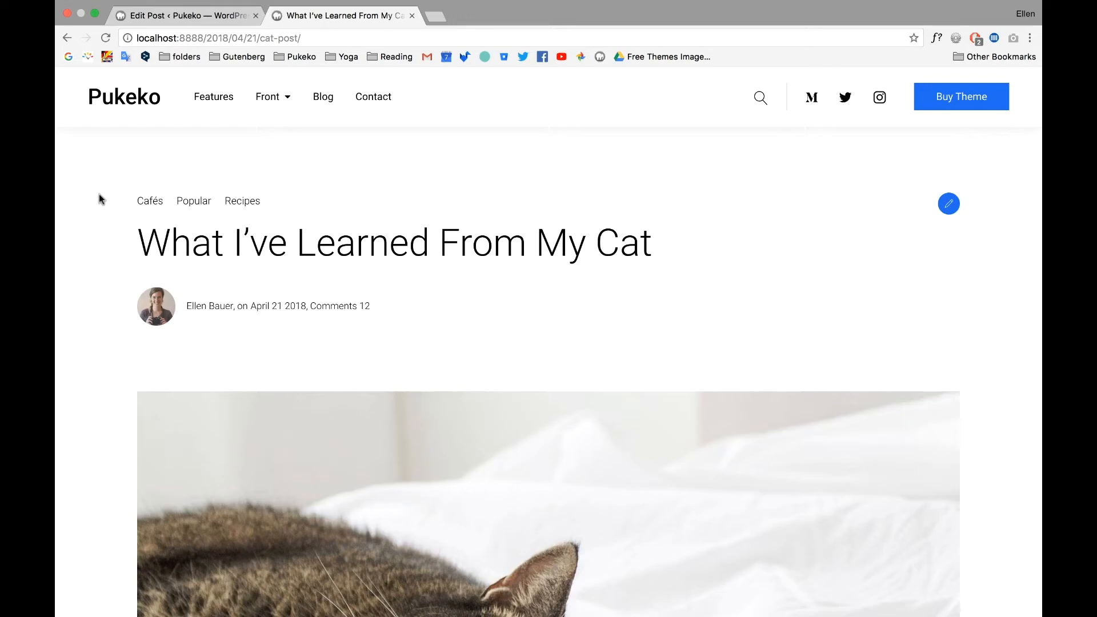
{"action": "mouse_move", "coordinate": [98, 198]}
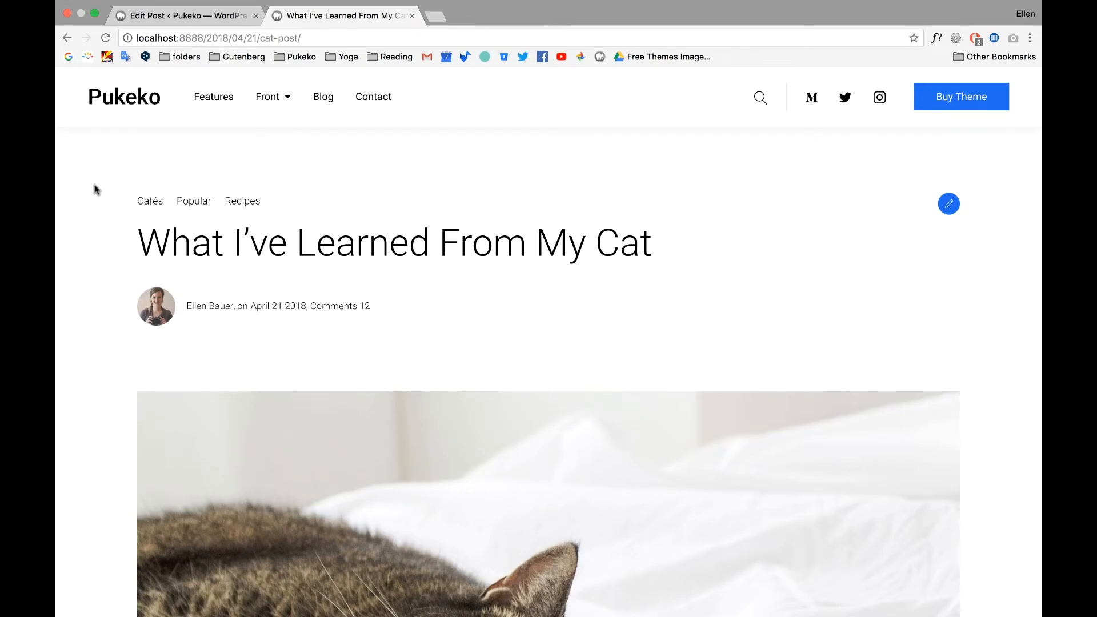
Step: Switch from the published cat post to its Edit Post tab in the Gutenberg editor
{"action": "scroll", "scroll_direction": "down", "scroll_amount": 3}
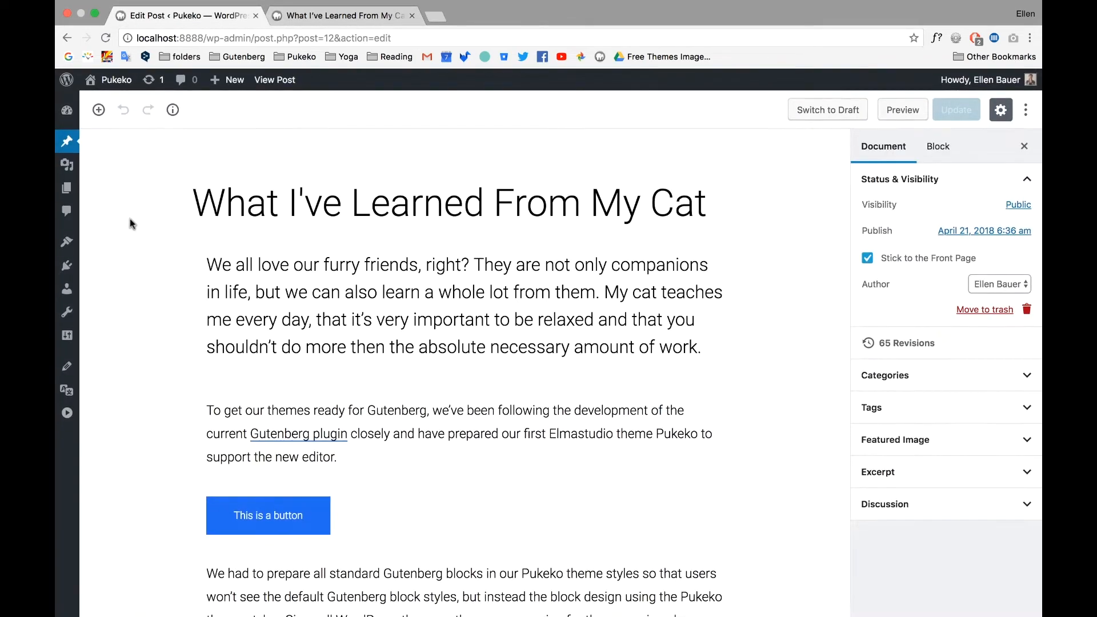
{"action": "scroll", "scroll_direction": "down", "scroll_amount": 3}
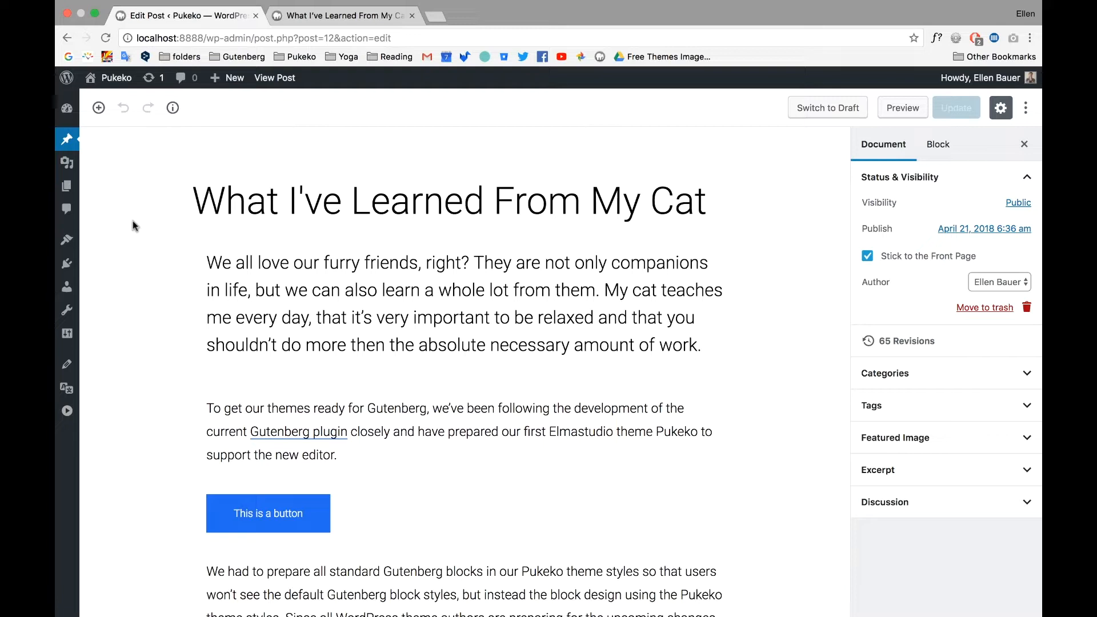
{"action": "left_click", "coordinate": [462, 304]}
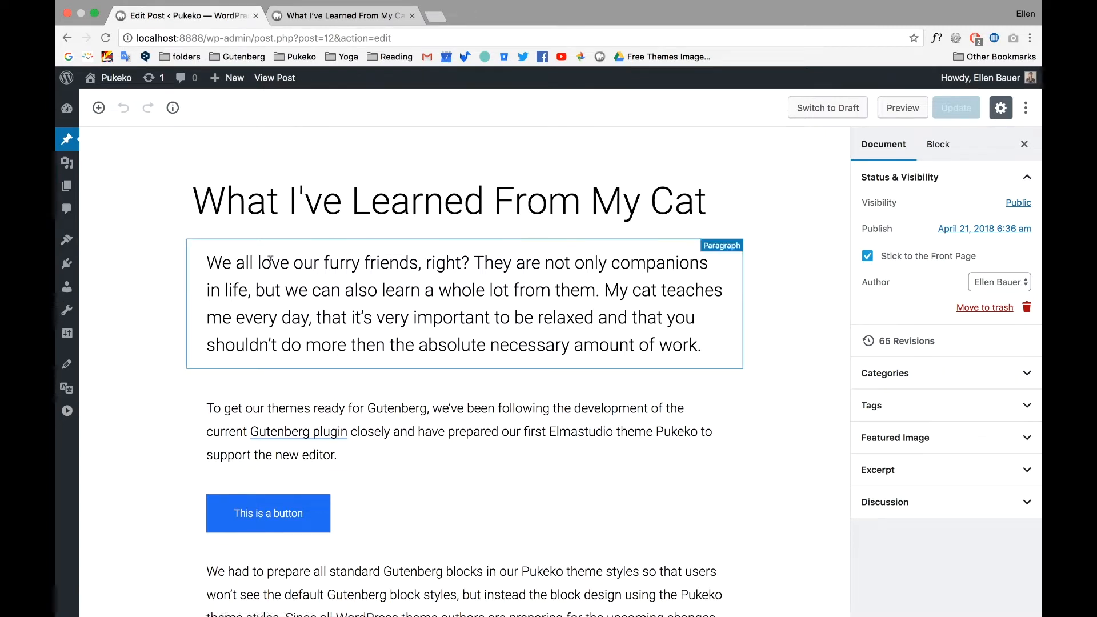
Step: Change the post's permalink slug from cat-post to cat-post-test and confirm it
{"action": "left_click", "coordinate": [138, 273]}
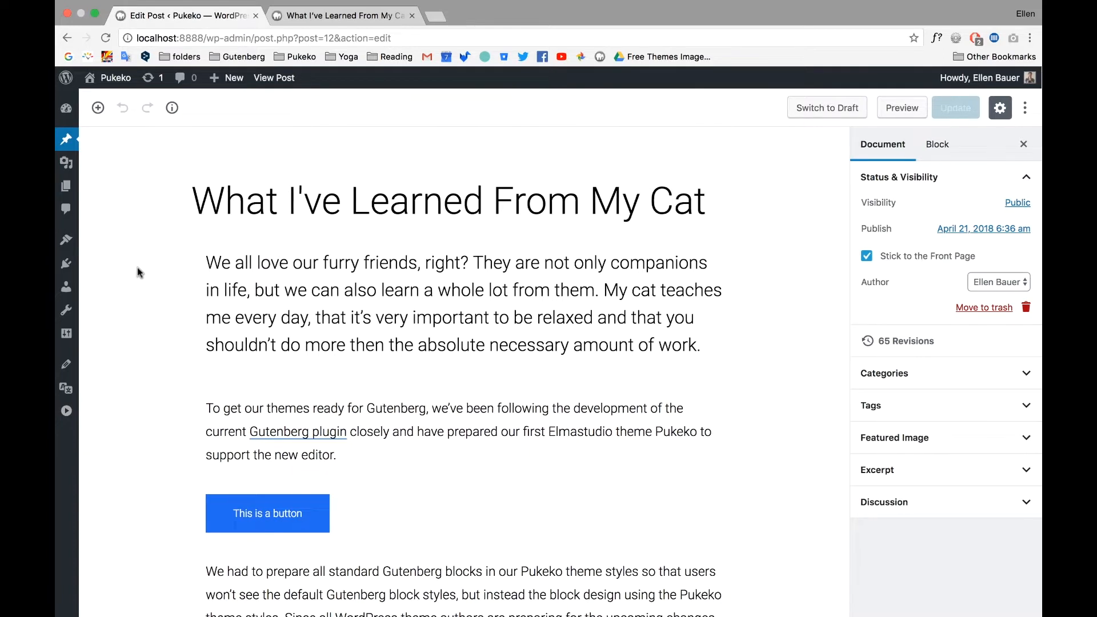
{"action": "left_click", "coordinate": [447, 200]}
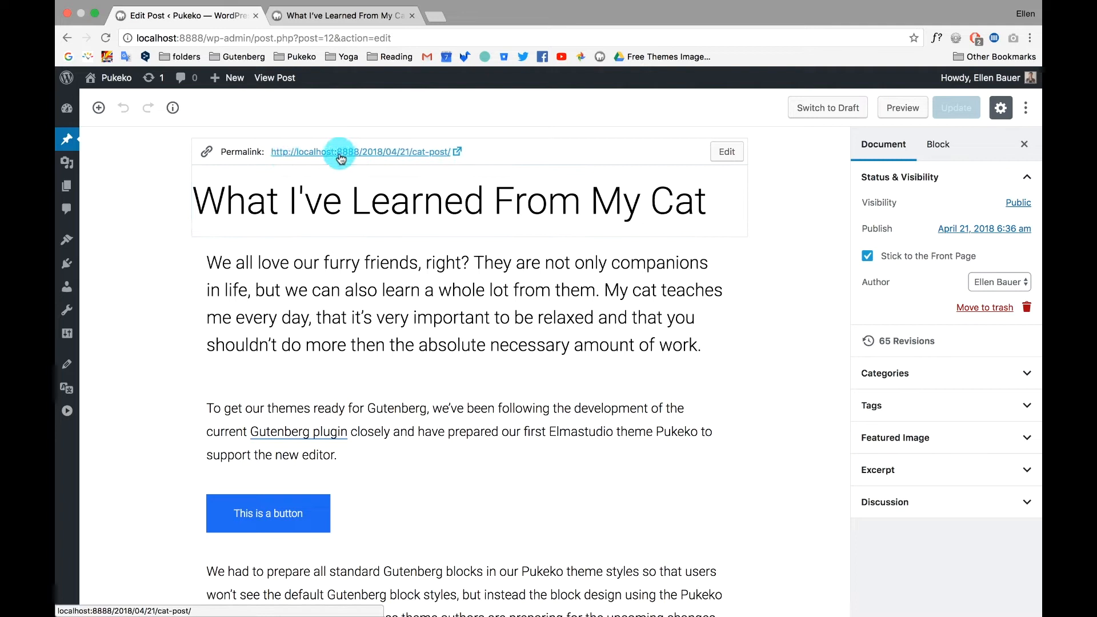
{"action": "mouse_move", "coordinate": [387, 188]}
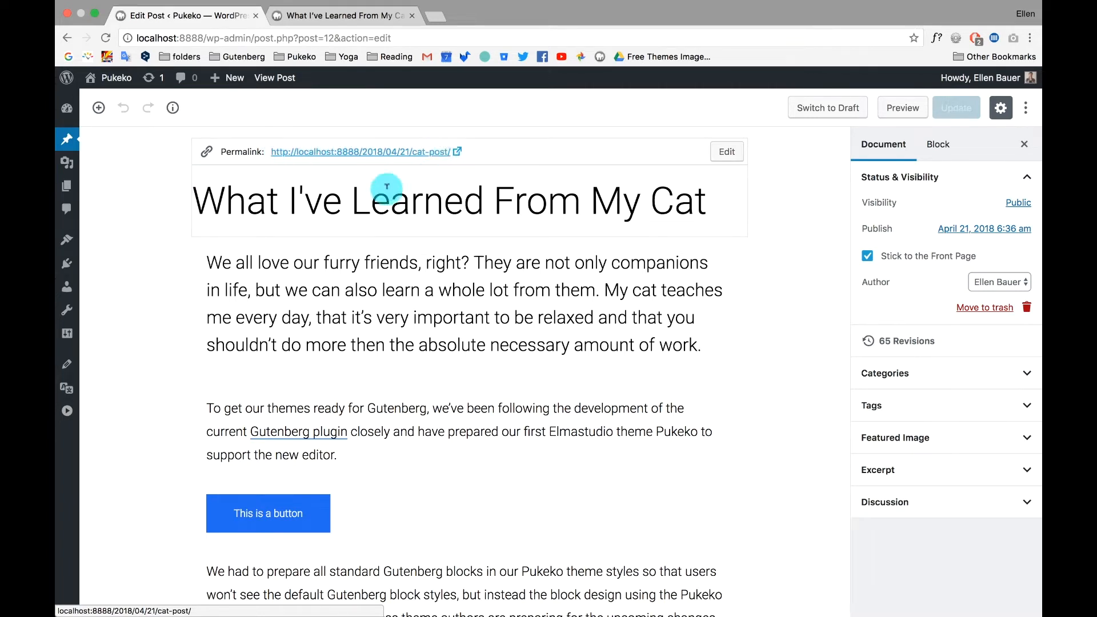
{"action": "left_click", "coordinate": [726, 152]}
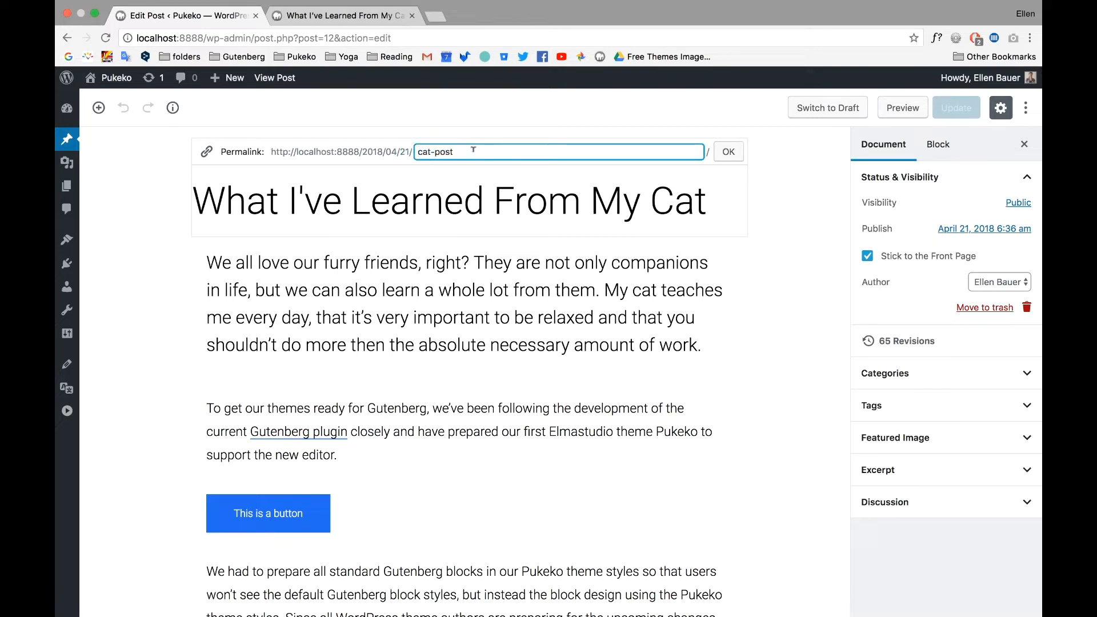
{"action": "type", "text": "-"}
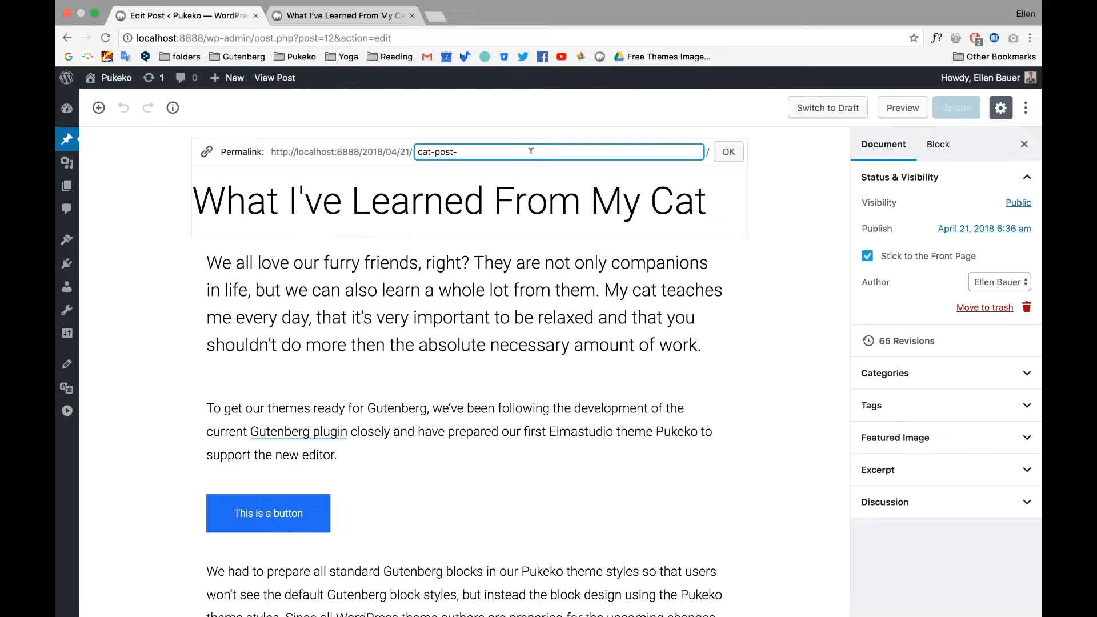
{"action": "type", "text": "test"}
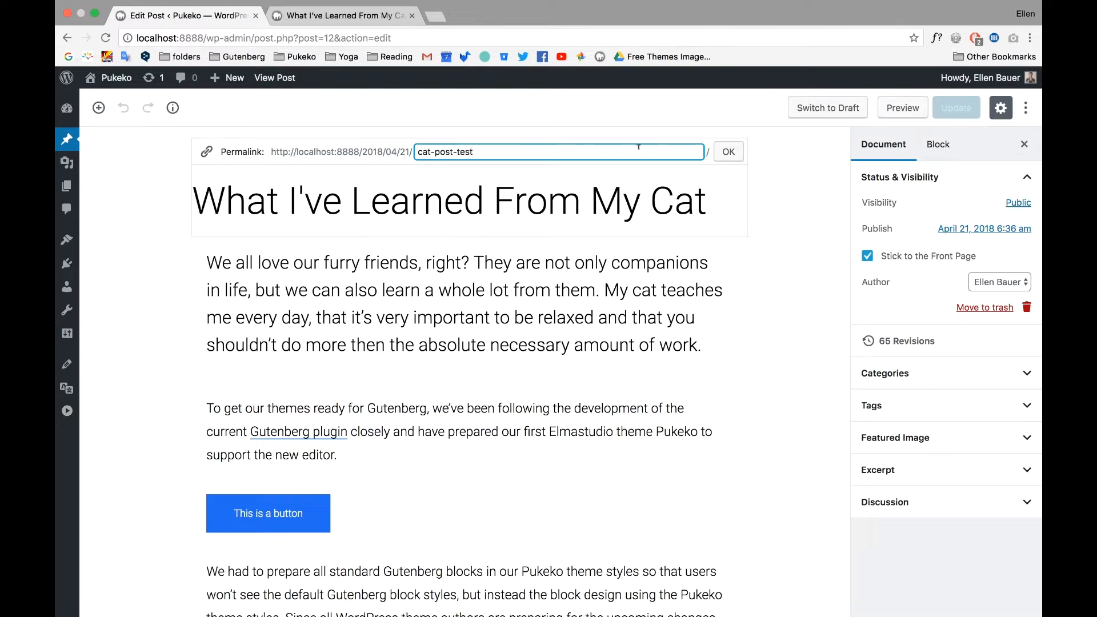
{"action": "left_click", "coordinate": [728, 151]}
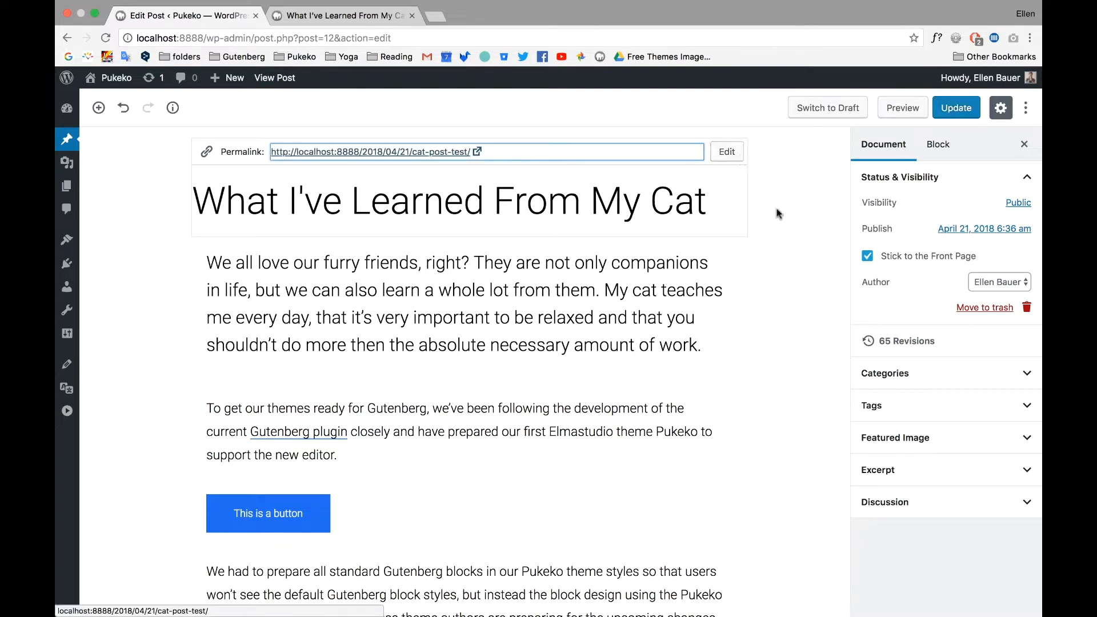
{"action": "left_click", "coordinate": [955, 108]}
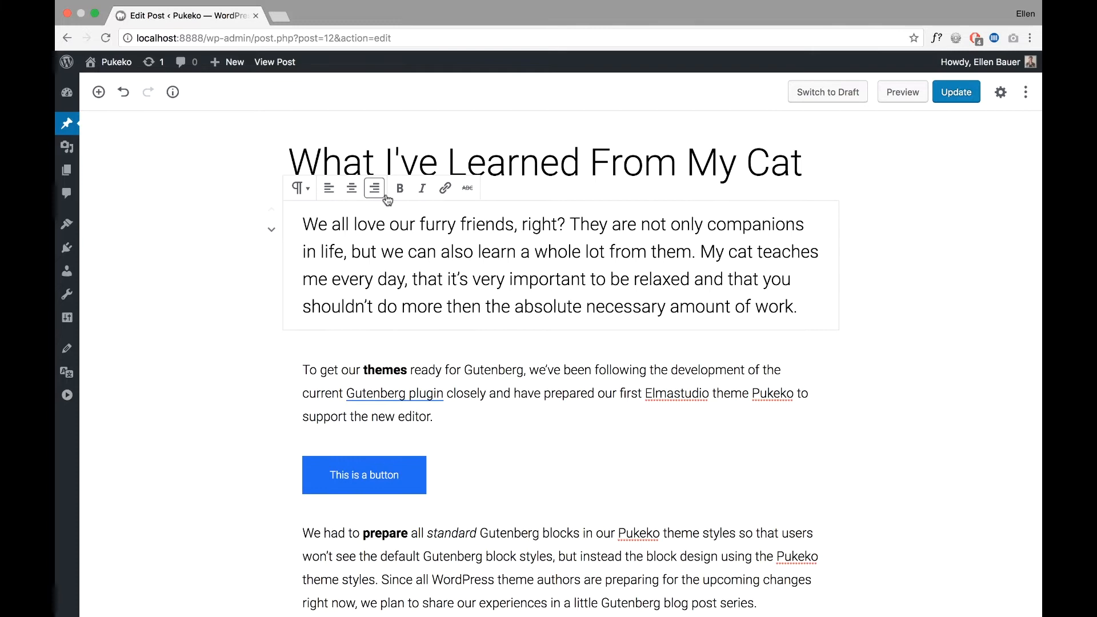
Step: Scroll through the full-width post reviewing the paragraph, button and heading blocks
{"action": "scroll", "scroll_direction": "down", "scroll_amount": 3}
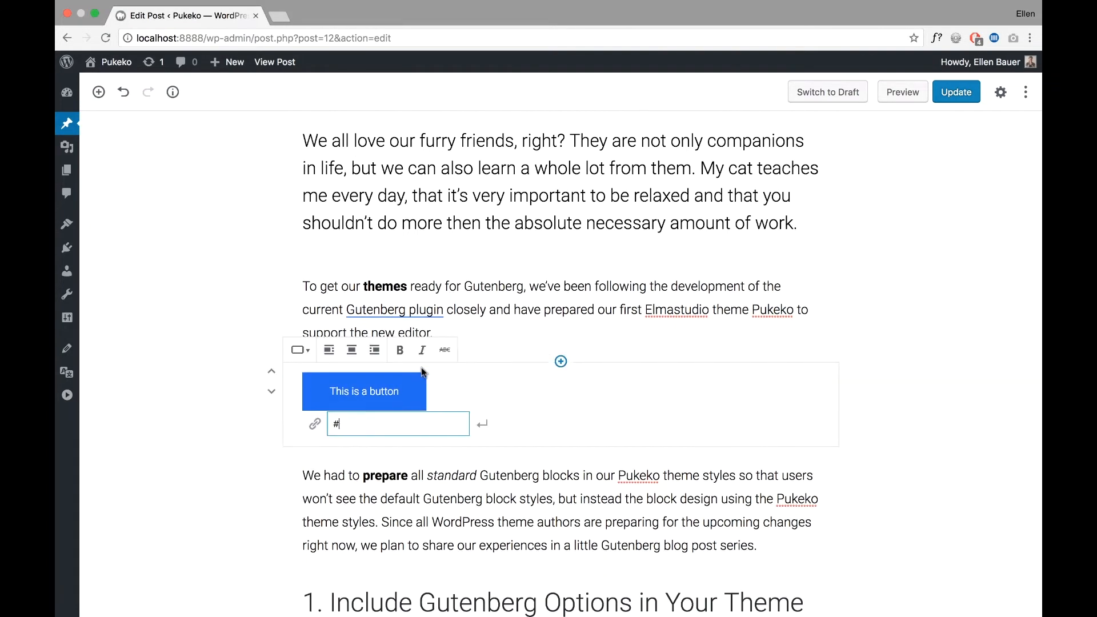
{"action": "scroll", "scroll_direction": "down", "scroll_amount": 3}
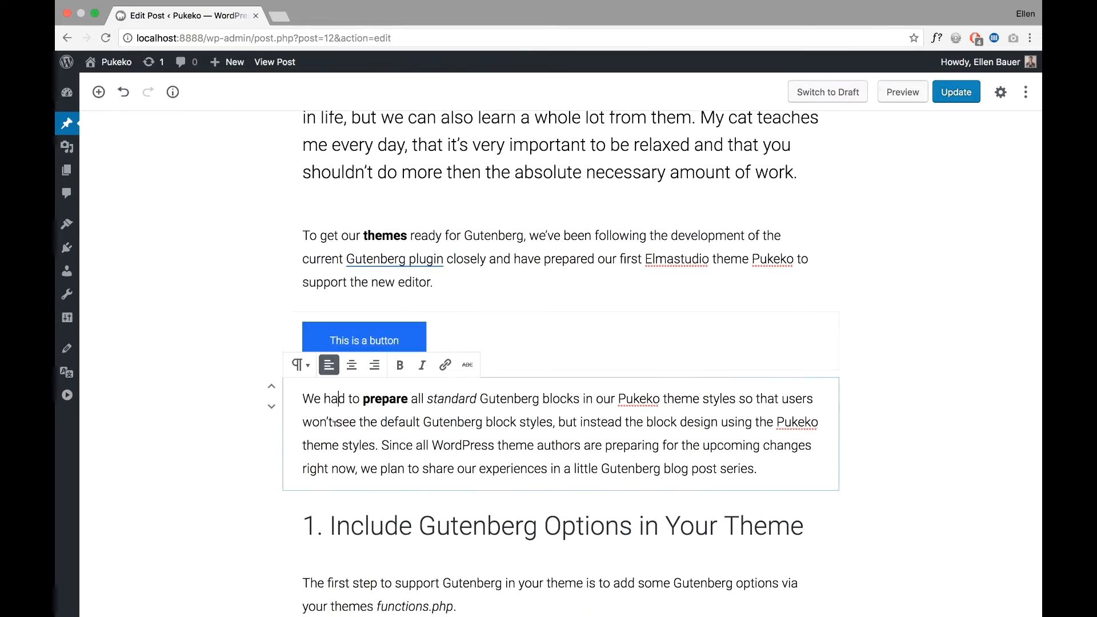
{"action": "scroll", "scroll_direction": "down", "scroll_amount": 3}
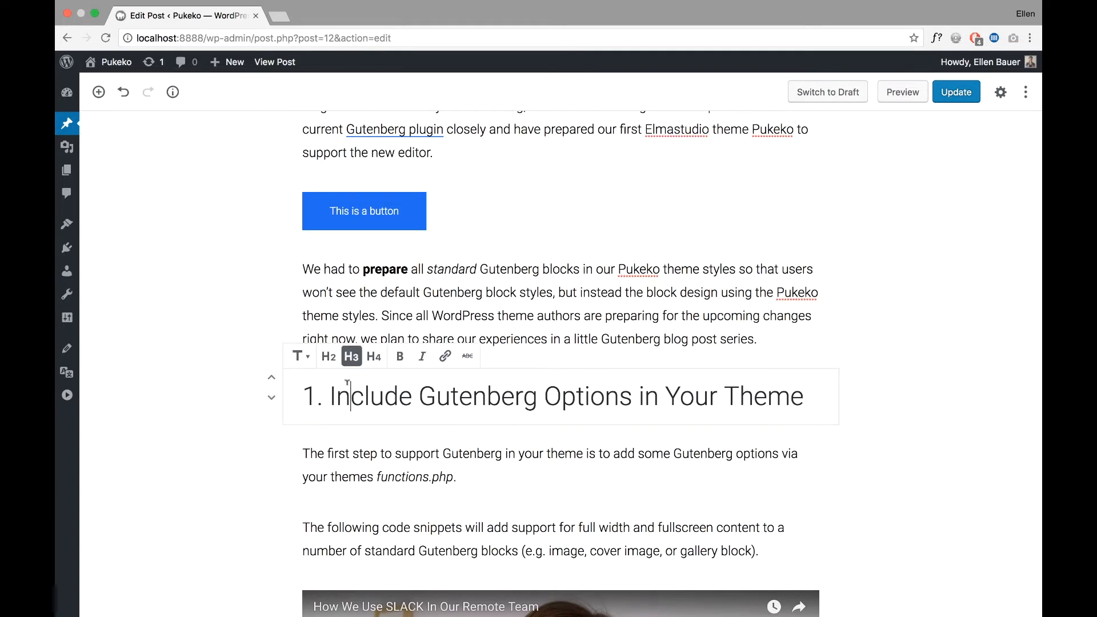
{"action": "scroll", "scroll_direction": "down", "scroll_amount": 3}
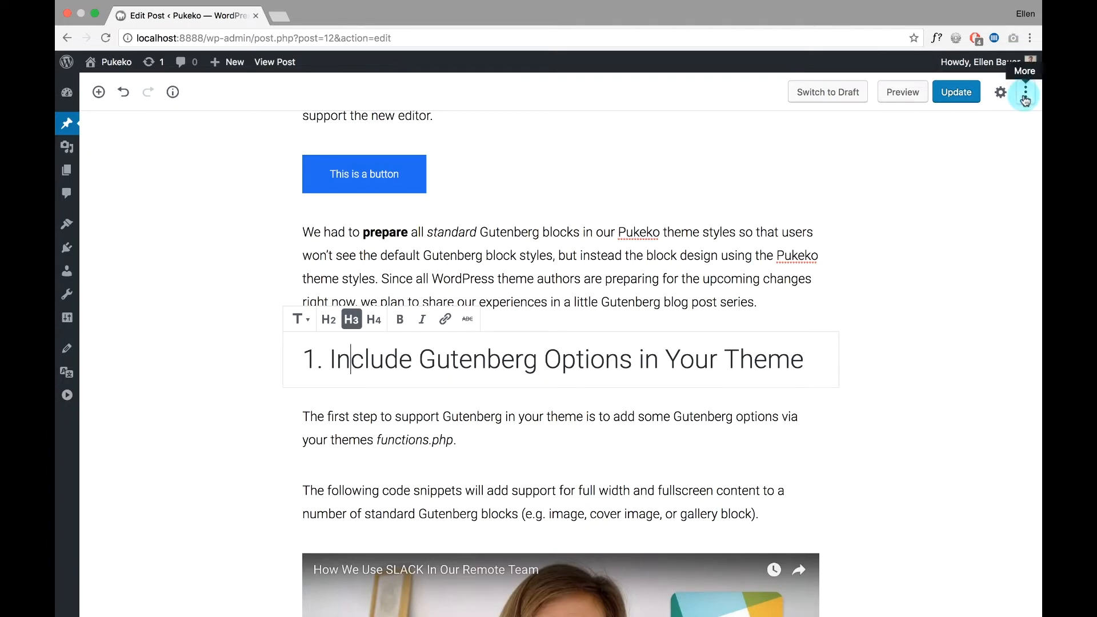
Step: Turn on the Unified Toolbar writing option from the editor's More menu
{"action": "left_click", "coordinate": [1025, 92]}
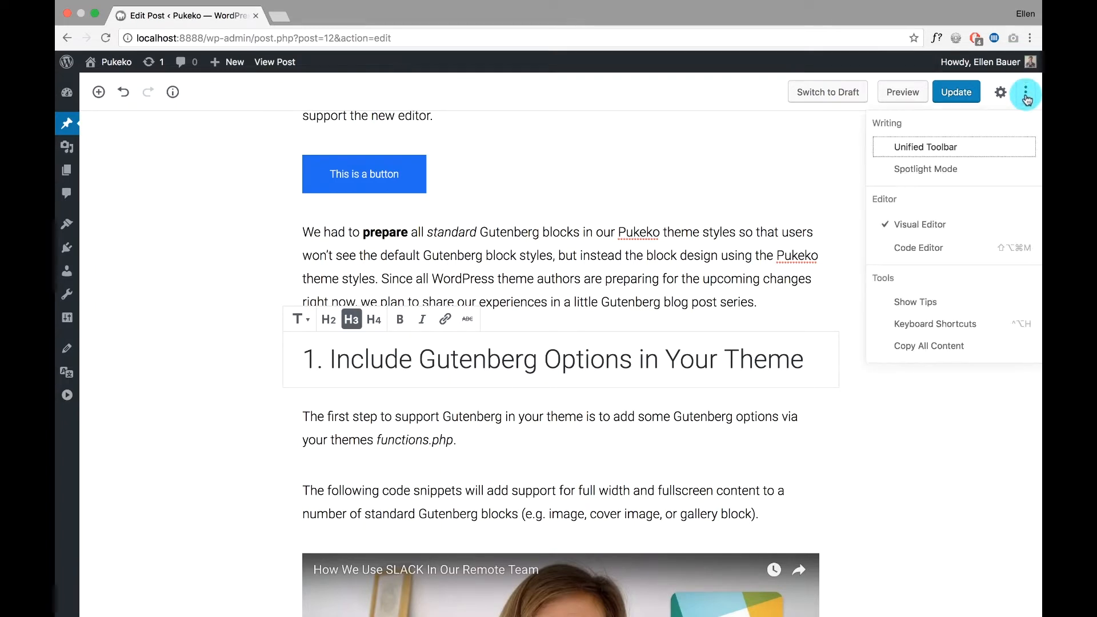
{"action": "mouse_move", "coordinate": [902, 152]}
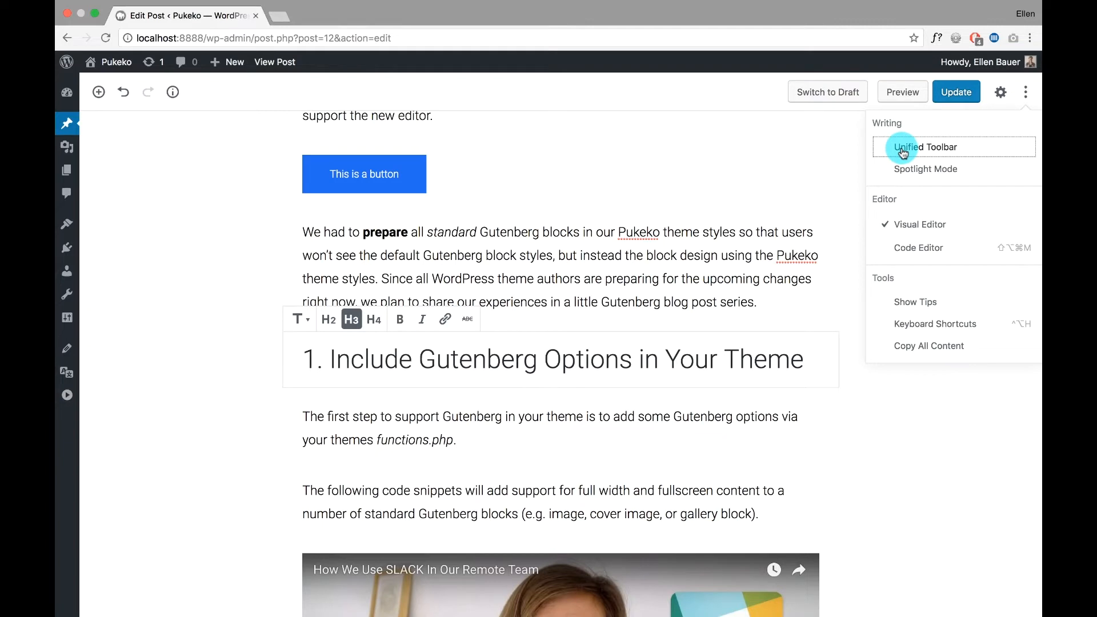
{"action": "left_click", "coordinate": [925, 147]}
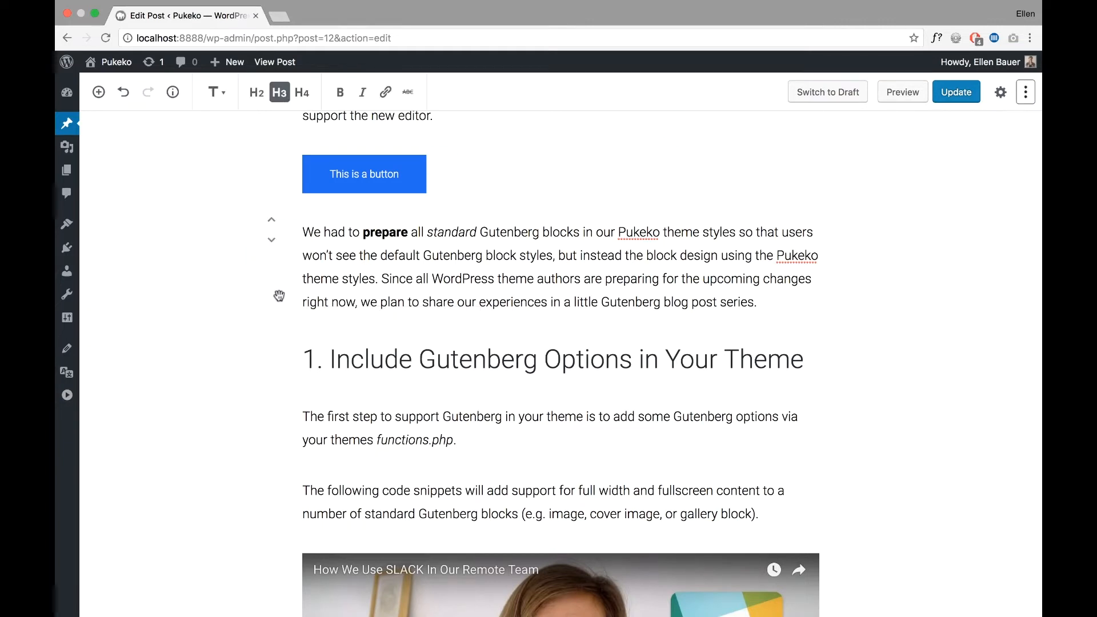
{"action": "left_click", "coordinate": [345, 255]}
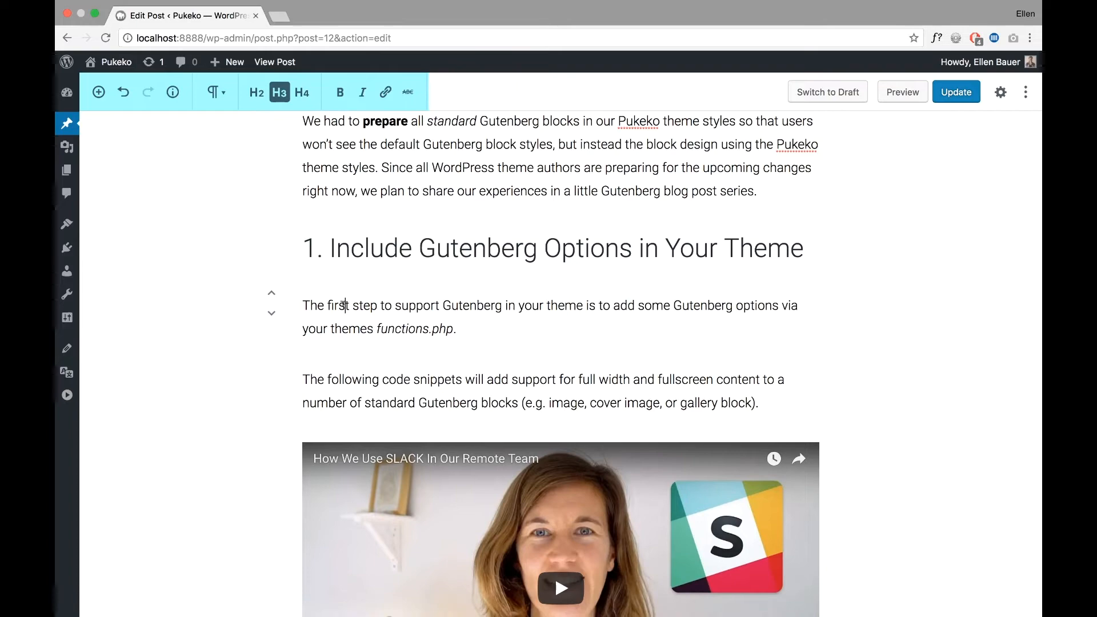
Step: Scroll down to the h3–h6 heading samples and the Murakami quote
{"action": "scroll", "scroll_direction": "down", "scroll_amount": 3}
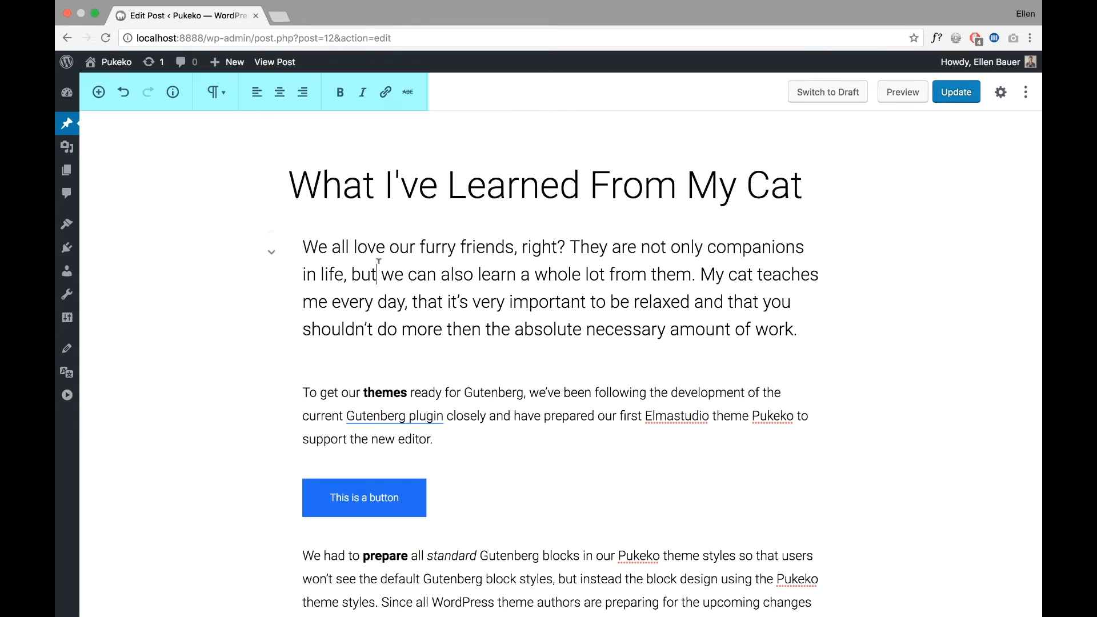
{"action": "scroll", "scroll_direction": "down", "scroll_amount": 3}
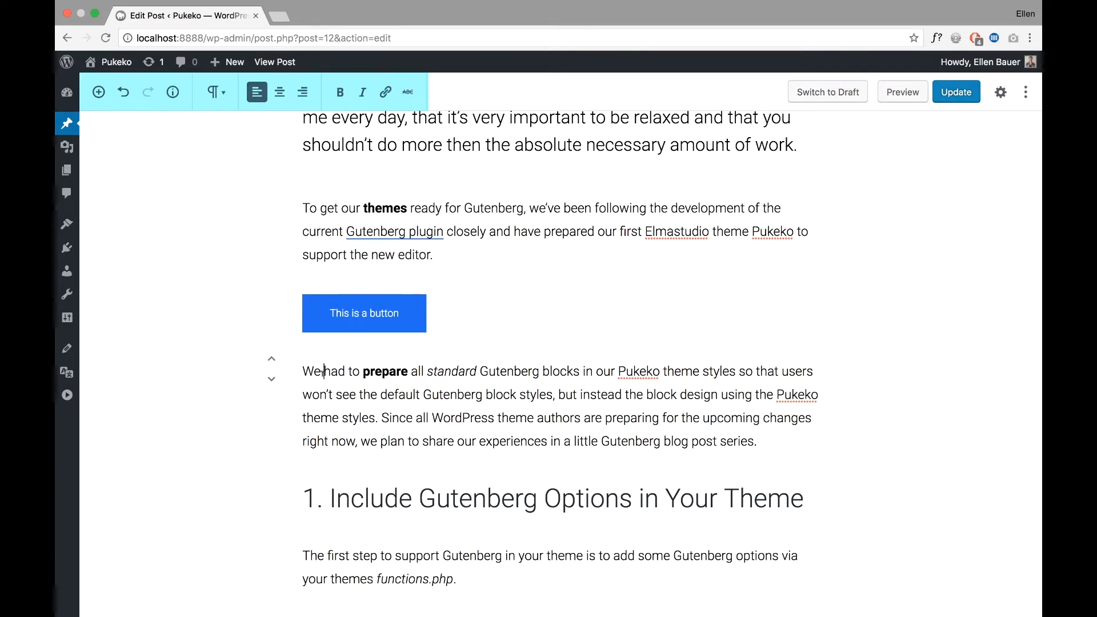
{"action": "scroll", "scroll_direction": "down", "scroll_amount": 3}
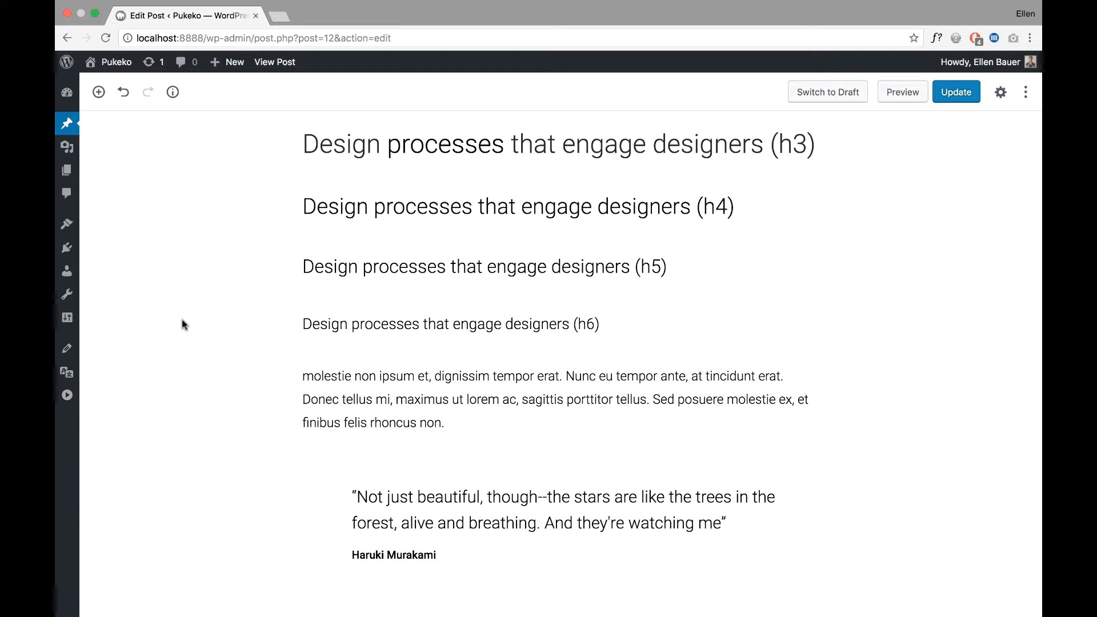
Step: Remove the selected h5, h6 and paragraph blocks via More options
{"action": "left_click", "coordinate": [482, 266]}
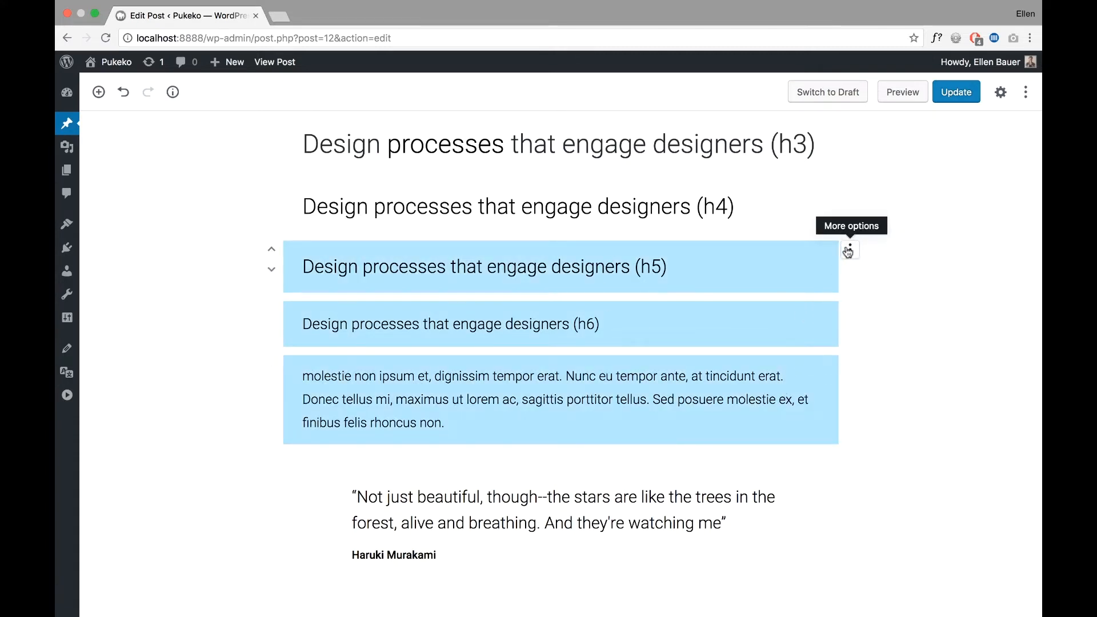
{"action": "left_click", "coordinate": [849, 250]}
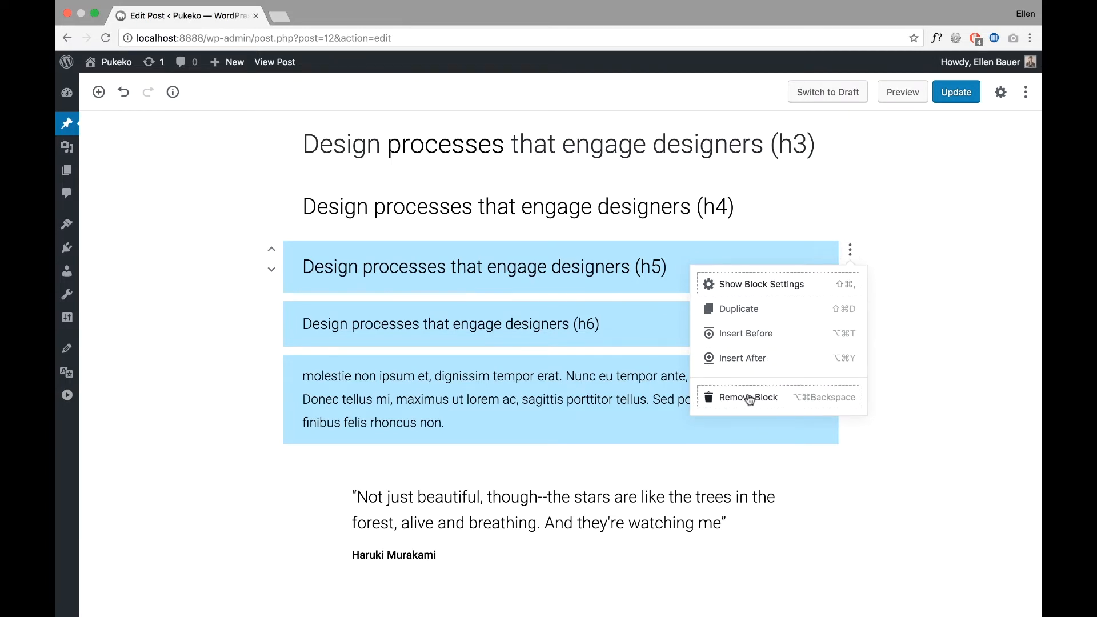
{"action": "left_click", "coordinate": [747, 397]}
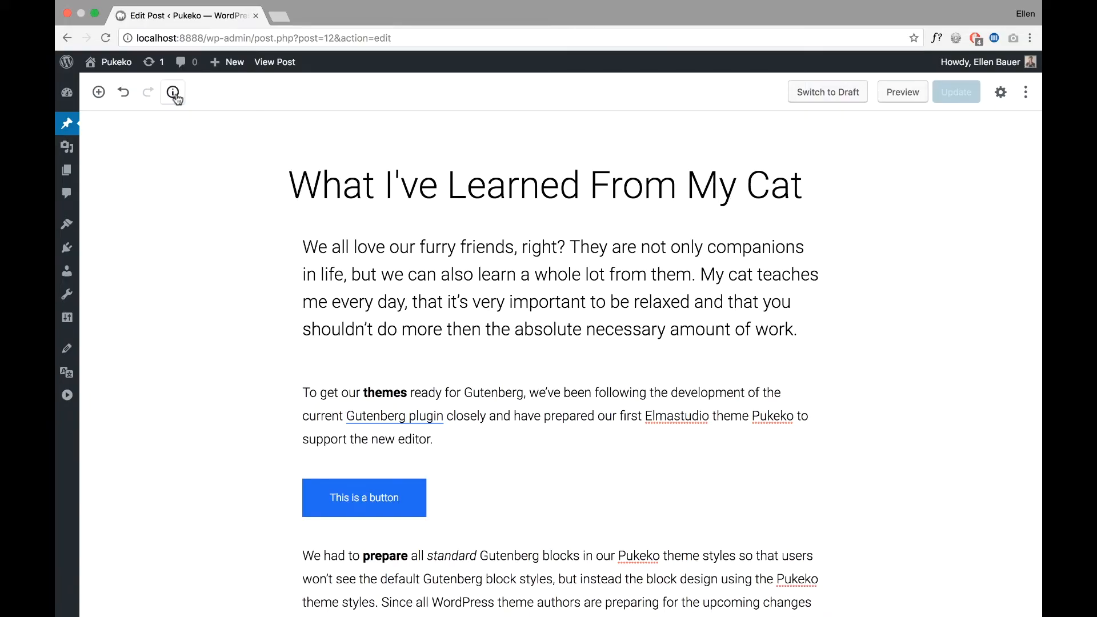
{"action": "mouse_move", "coordinate": [173, 92]}
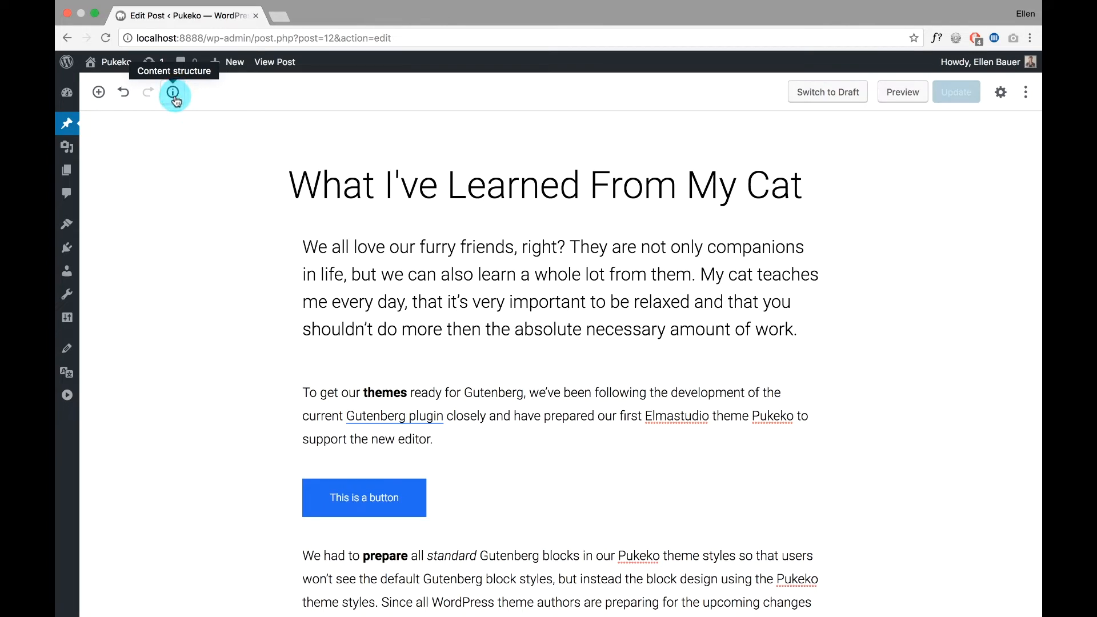
Step: Use Content structure to set the first section heading to H2 and update the post
{"action": "left_click", "coordinate": [172, 92]}
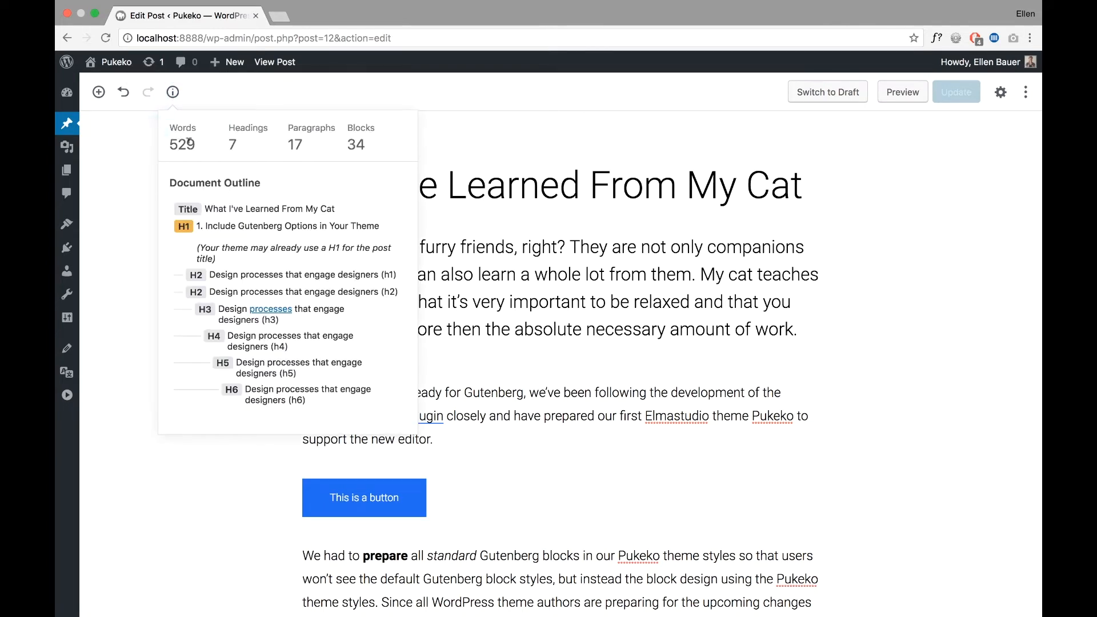
{"action": "mouse_move", "coordinate": [257, 143]}
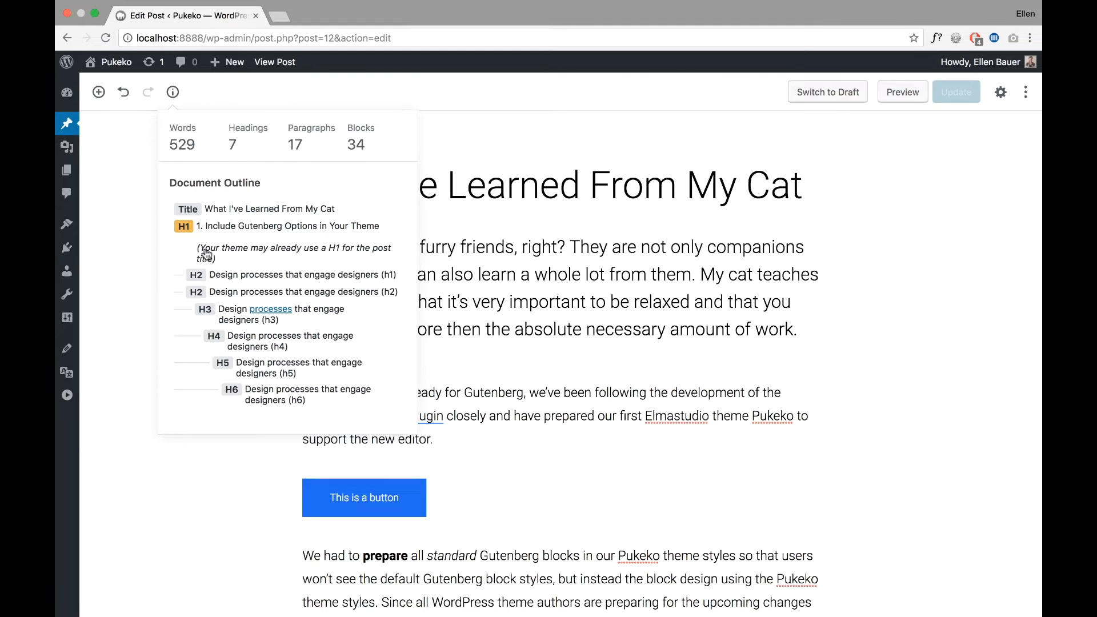
{"action": "mouse_move", "coordinate": [251, 358]}
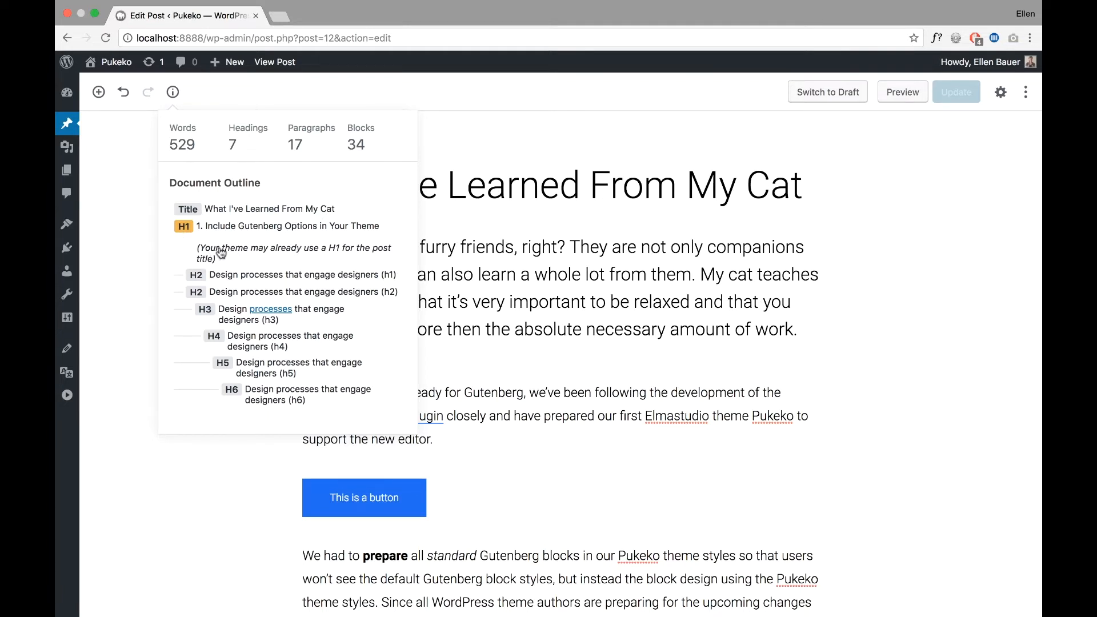
{"action": "mouse_move", "coordinate": [258, 258]}
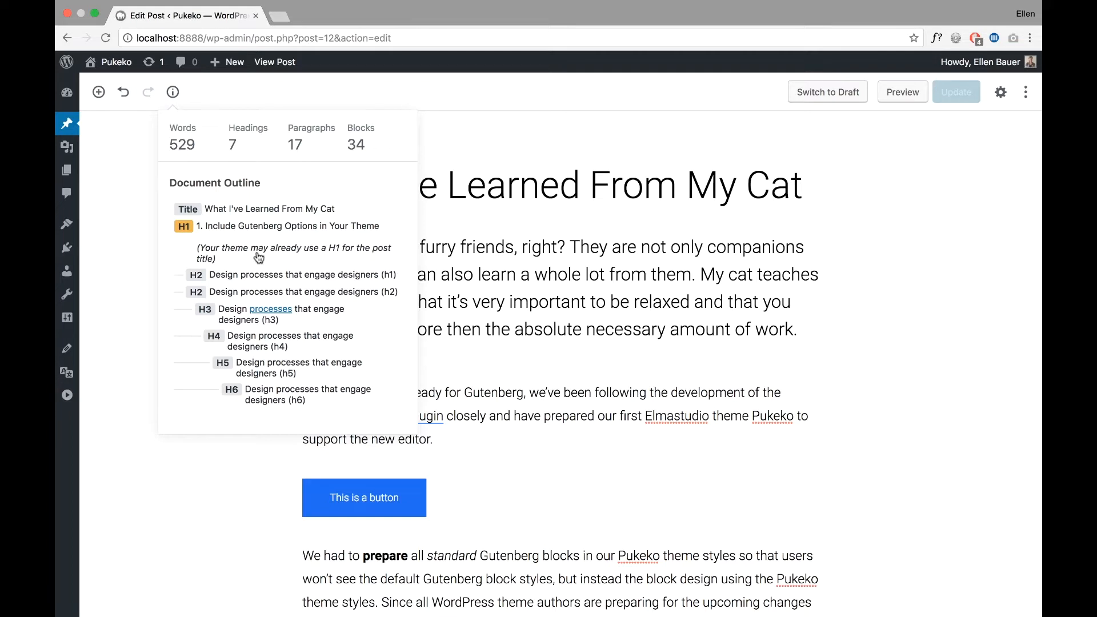
{"action": "mouse_move", "coordinate": [226, 213]}
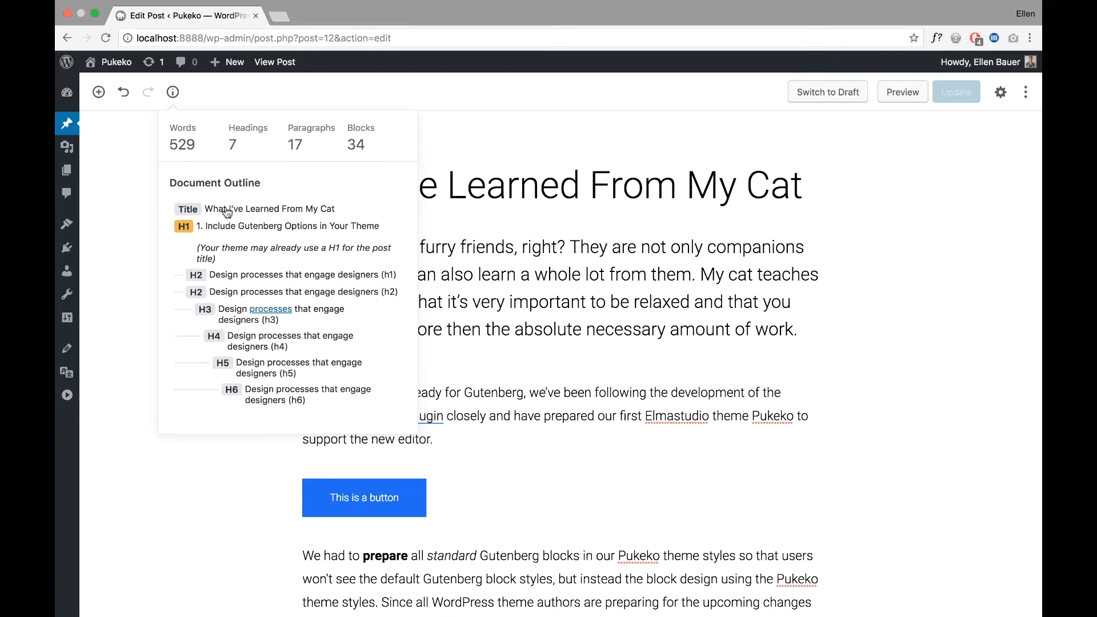
{"action": "mouse_move", "coordinate": [118, 272]}
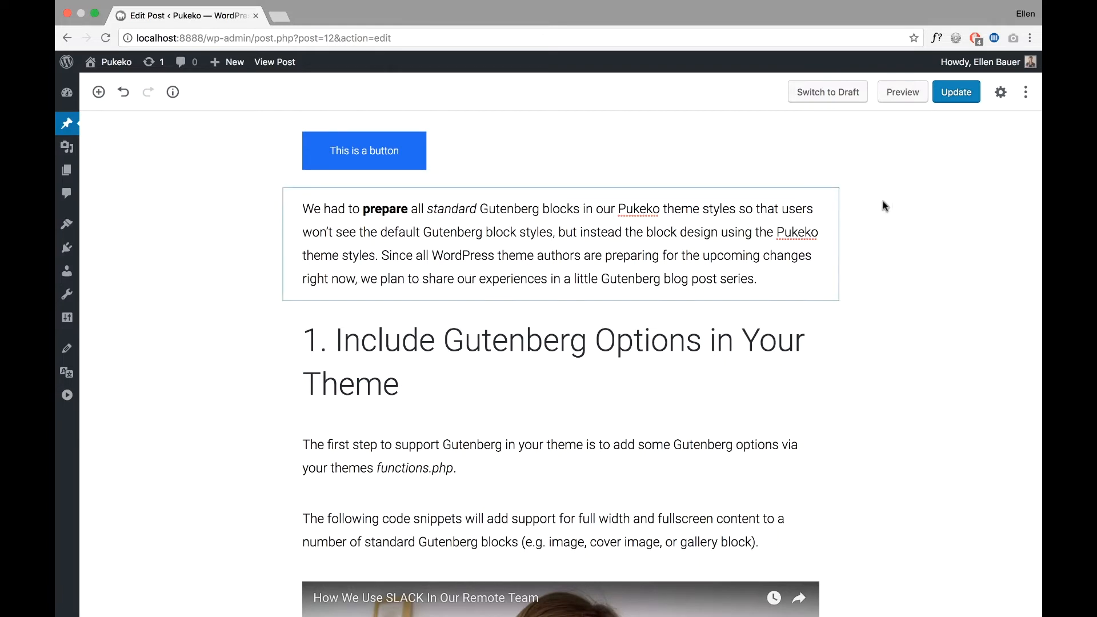
{"action": "left_click", "coordinate": [172, 91]}
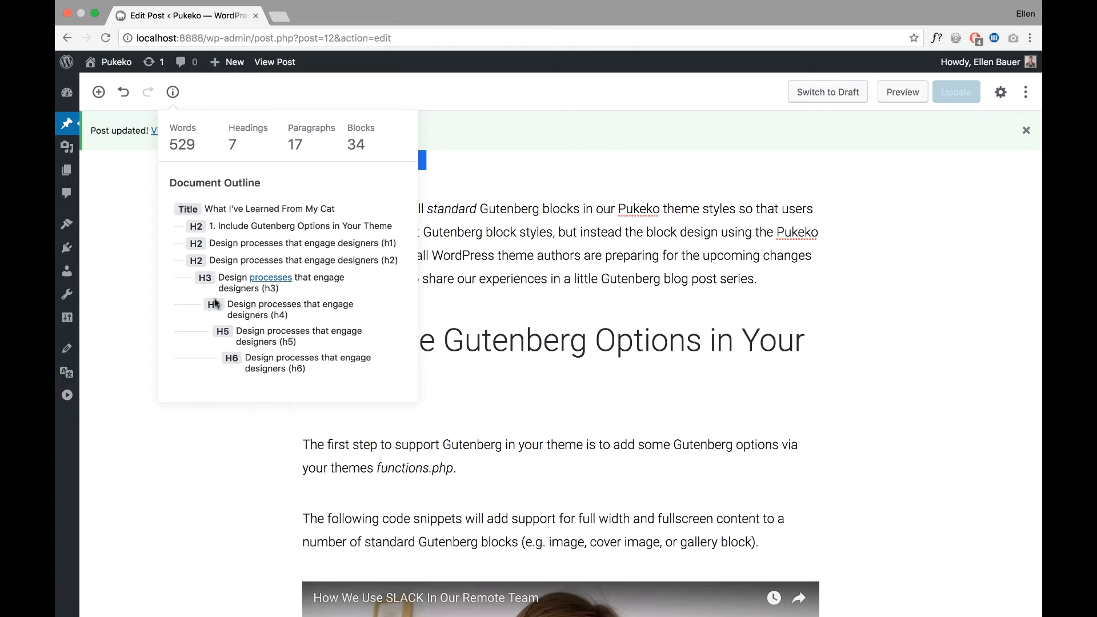
{"action": "mouse_move", "coordinate": [247, 362]}
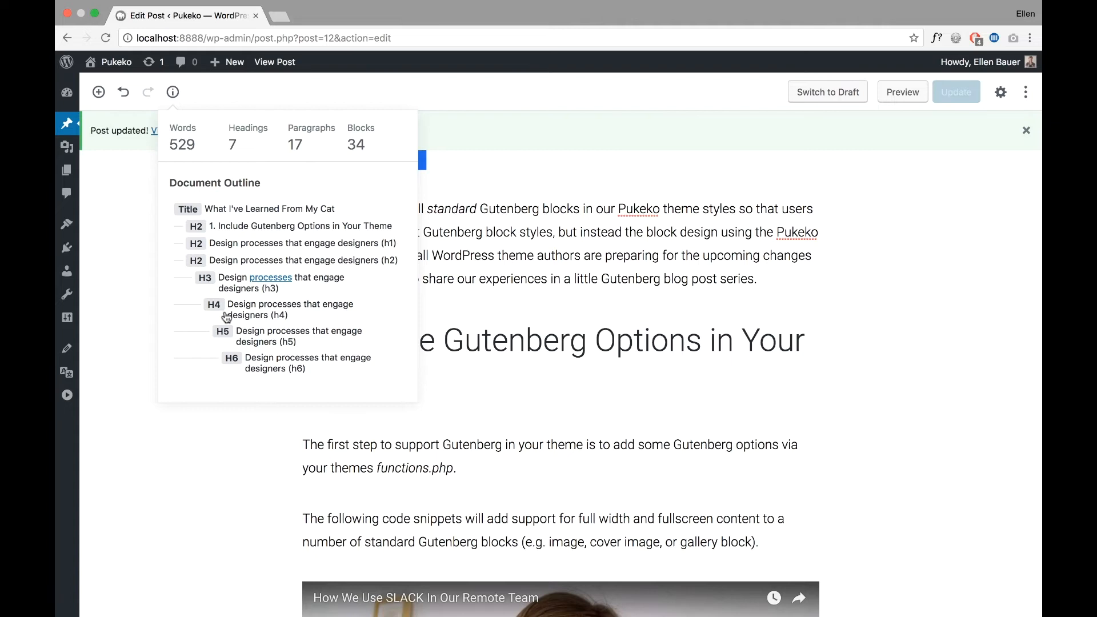
{"action": "mouse_move", "coordinate": [179, 174]}
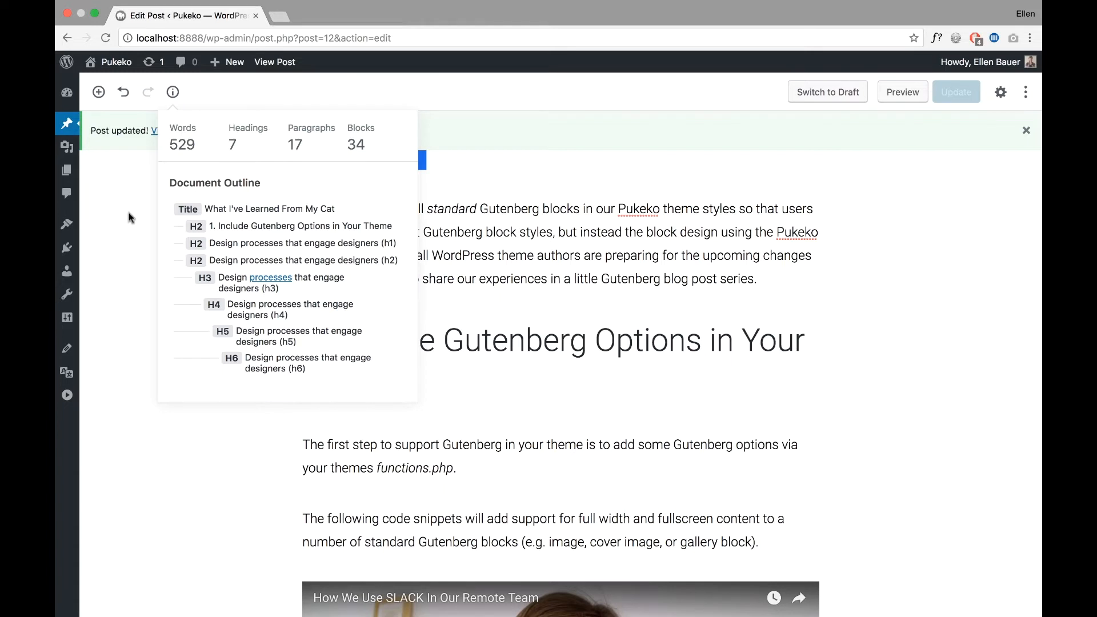
{"action": "left_click", "coordinate": [172, 92]}
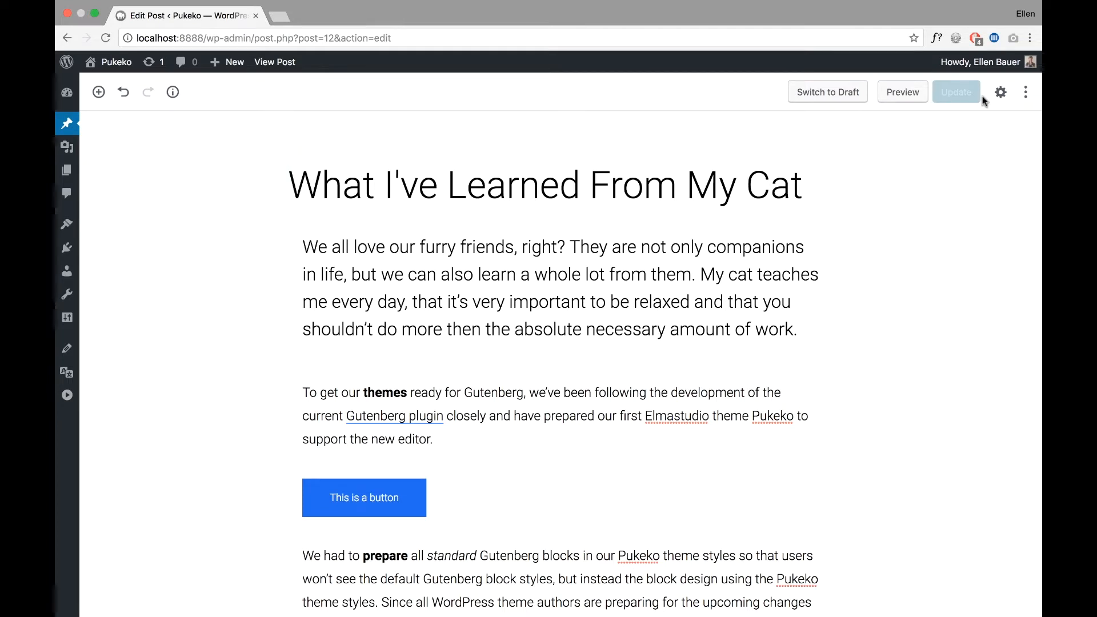
Step: Show the Document settings with Status & Visibility expanded, toggling the front-page sticky option
{"action": "left_click", "coordinate": [1000, 92]}
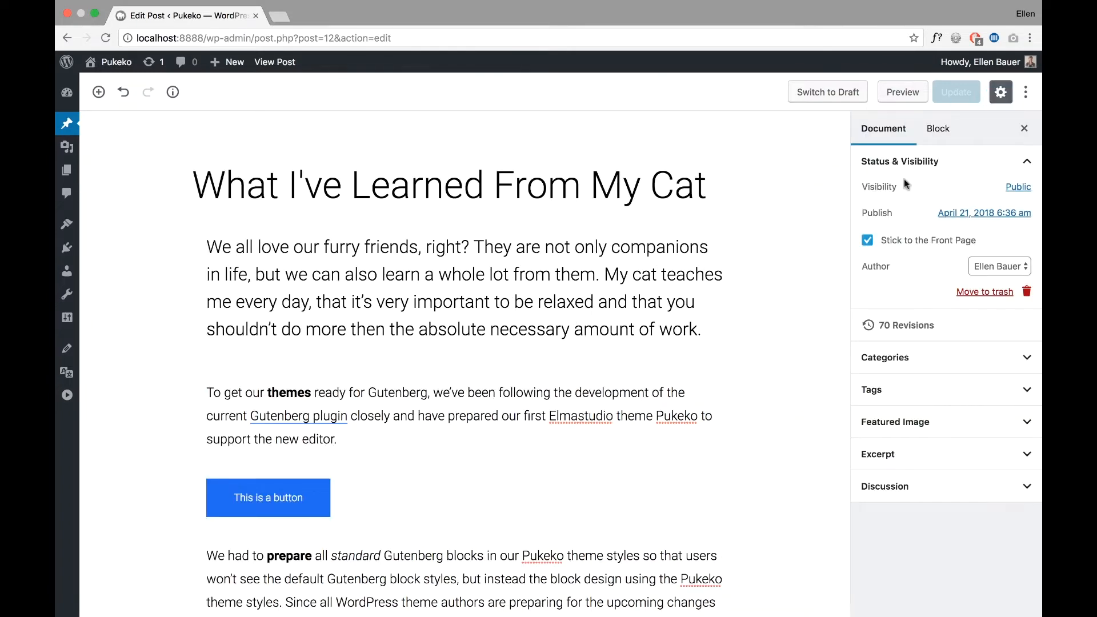
{"action": "left_click", "coordinate": [900, 161]}
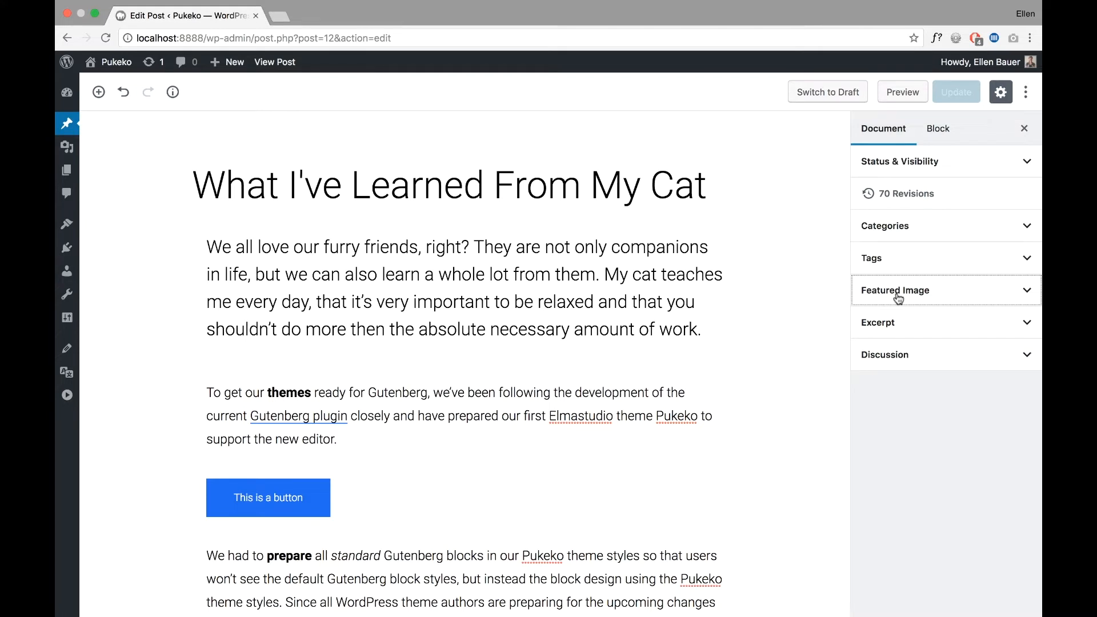
{"action": "left_click", "coordinate": [899, 161]}
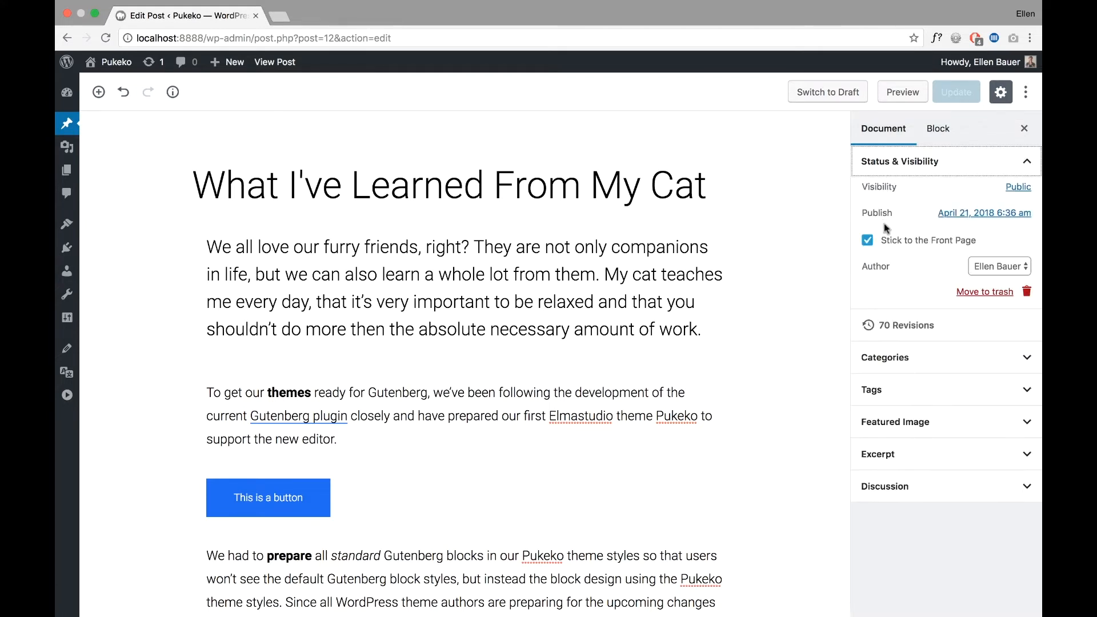
{"action": "mouse_move", "coordinate": [884, 267]}
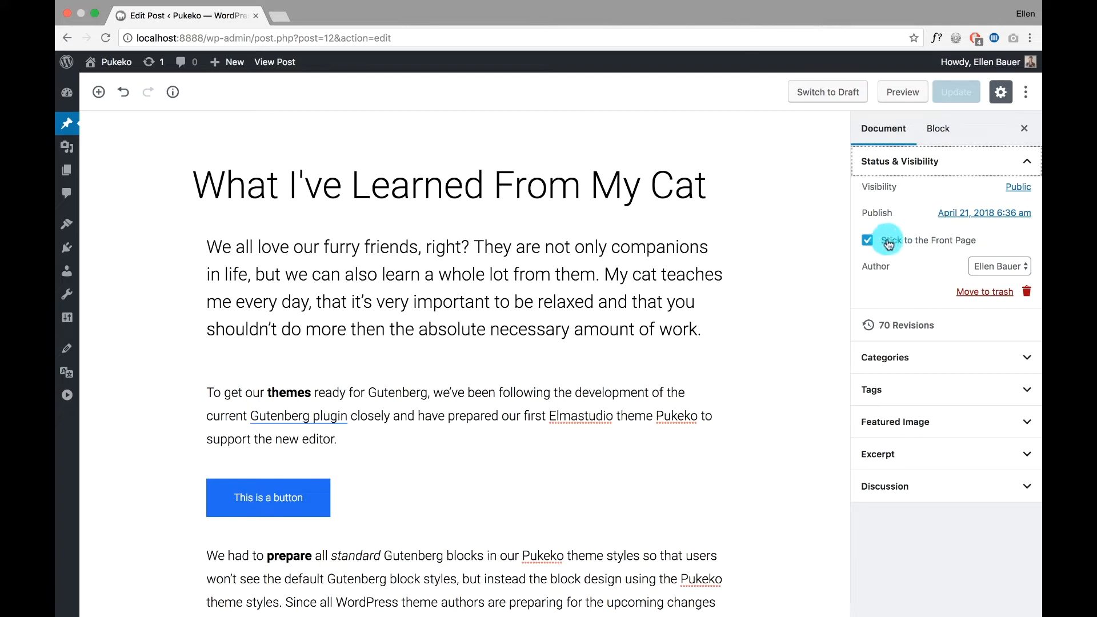
{"action": "left_click", "coordinate": [999, 266]}
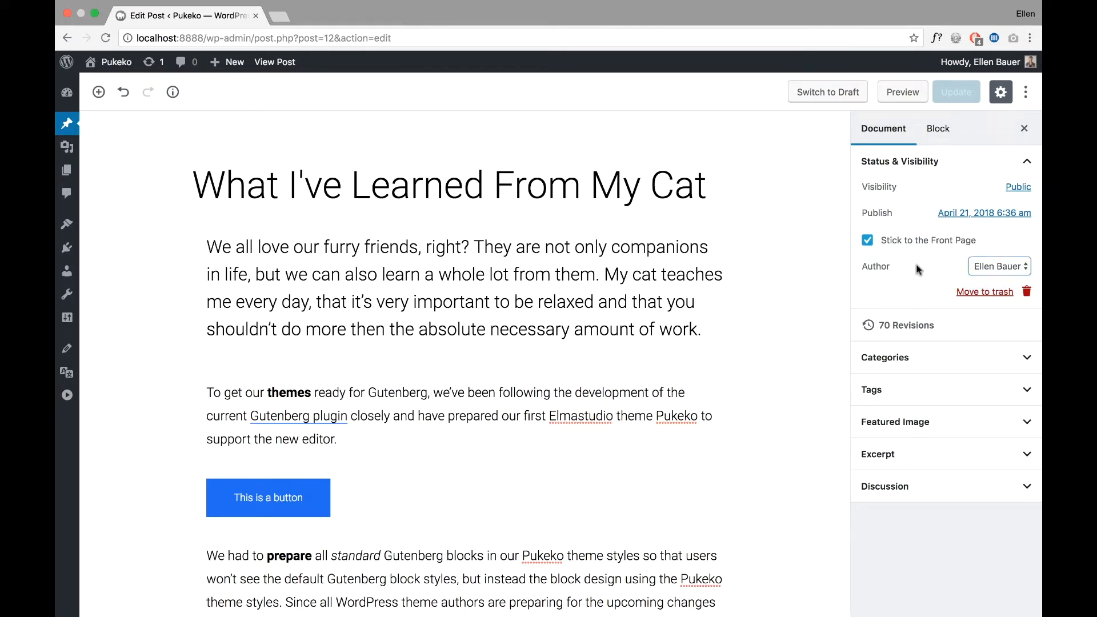
{"action": "mouse_move", "coordinate": [907, 263]}
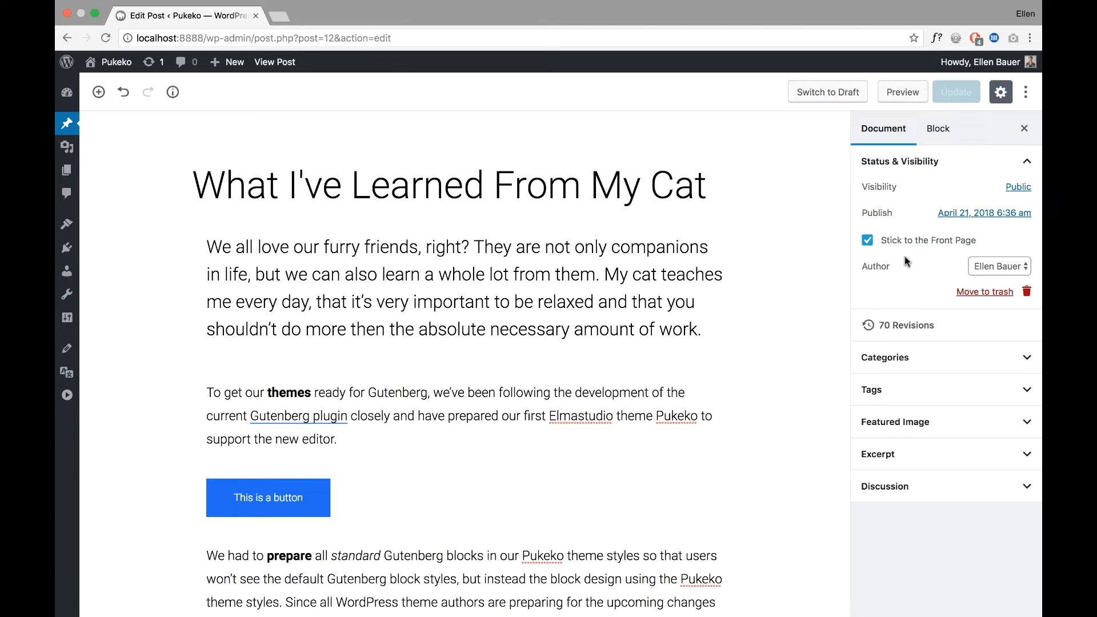
{"action": "mouse_move", "coordinate": [901, 269]}
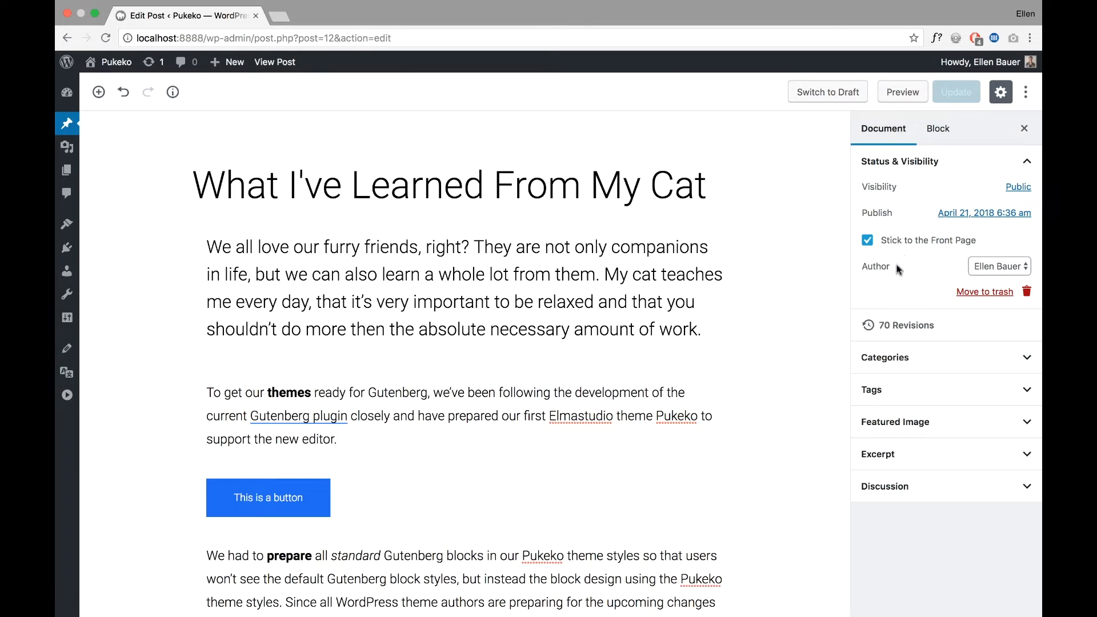
{"action": "mouse_move", "coordinate": [891, 269]}
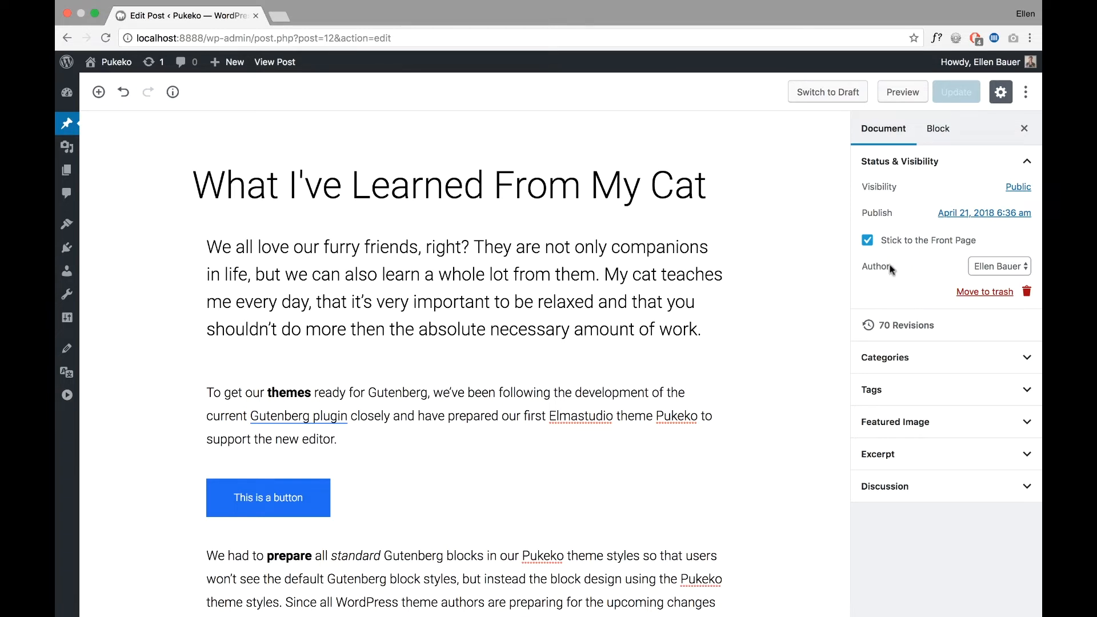
{"action": "left_click", "coordinate": [999, 266]}
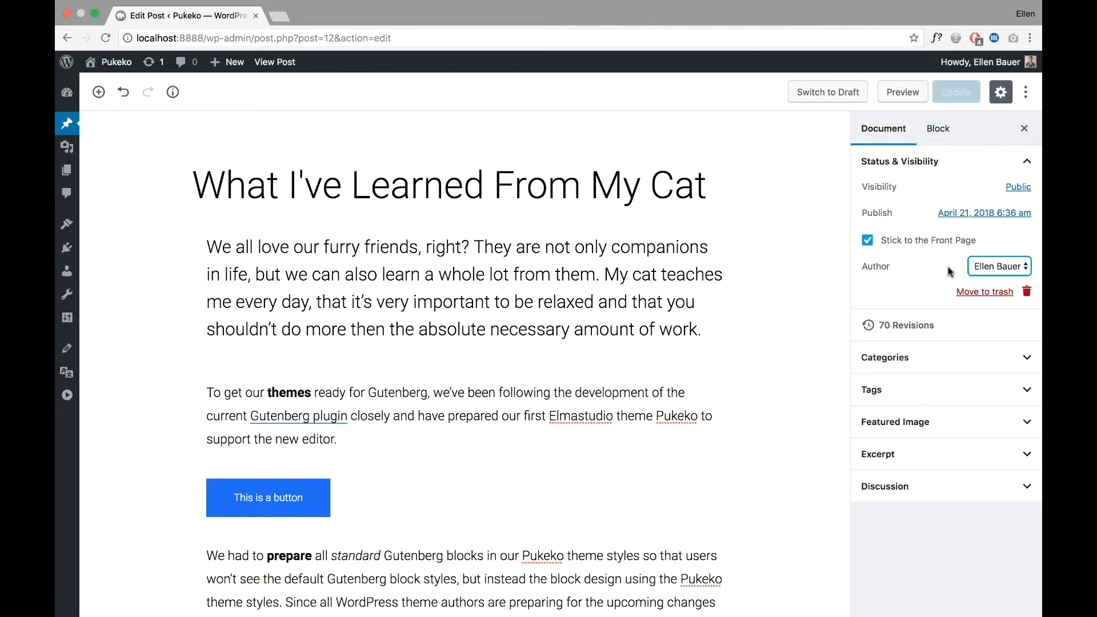
{"action": "mouse_move", "coordinate": [916, 274]}
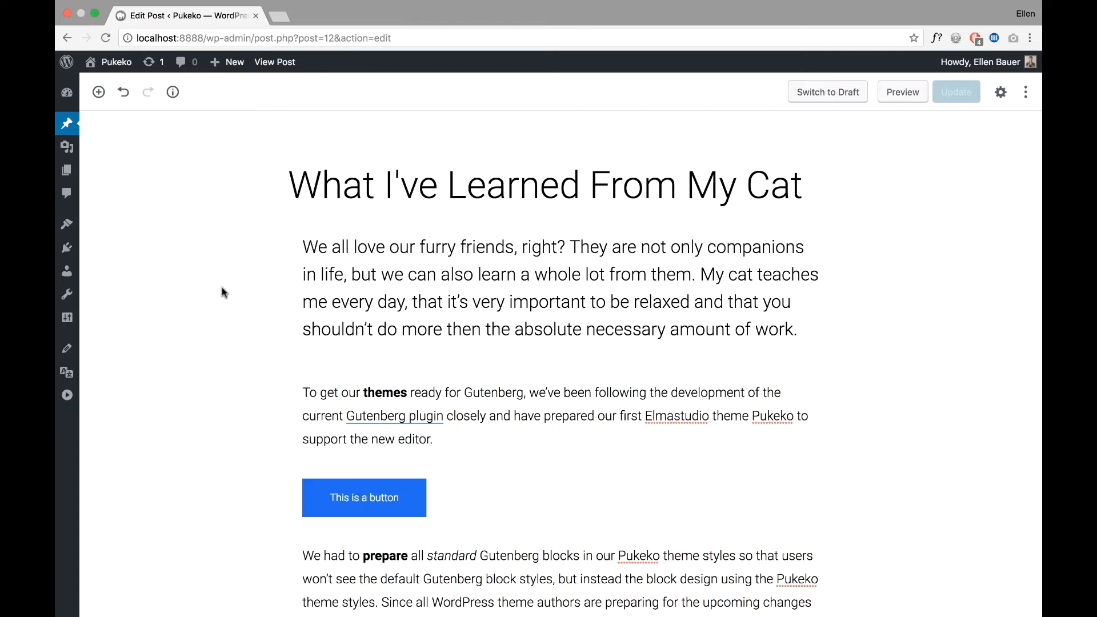
{"action": "mouse_move", "coordinate": [246, 275]}
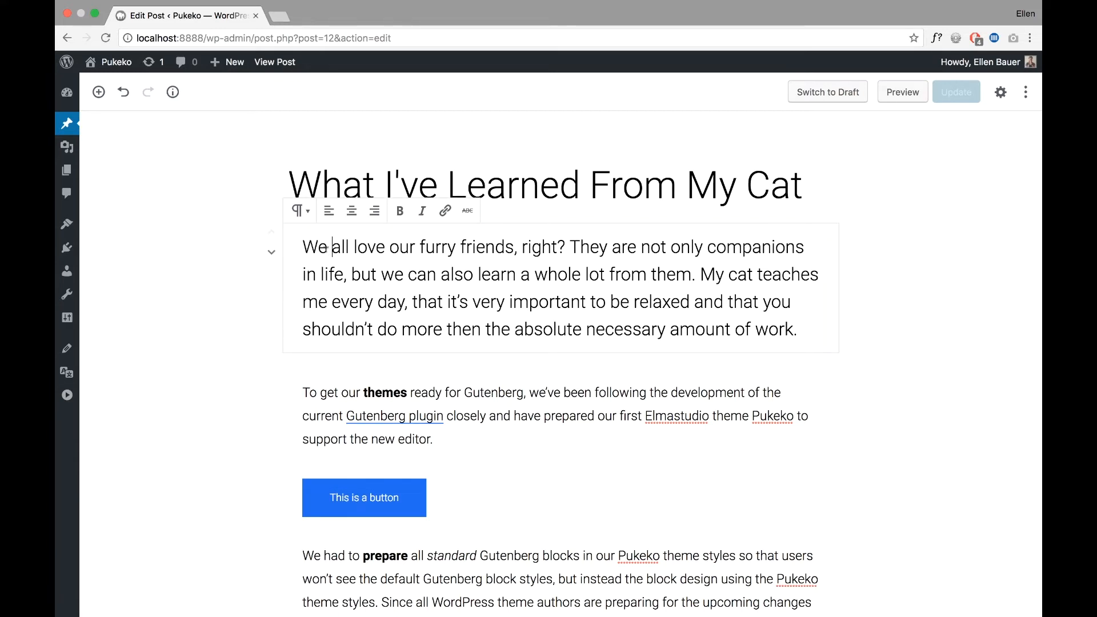
Step: Enable Spotlight Mode from the More tools menu so other blocks fade
{"action": "left_click", "coordinate": [1025, 92]}
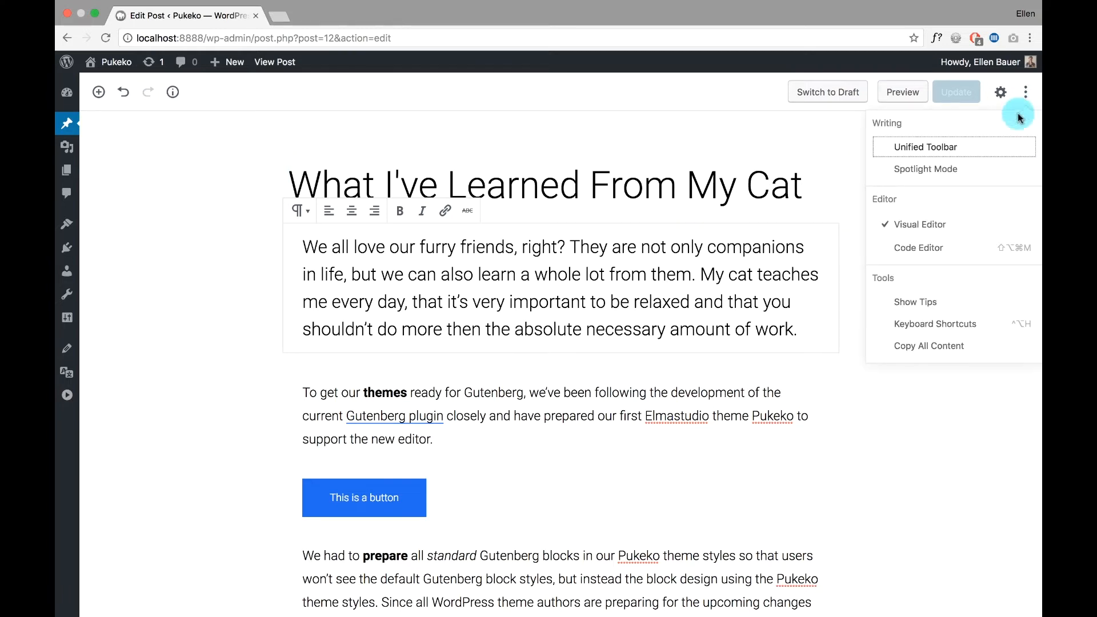
{"action": "left_click", "coordinate": [924, 169]}
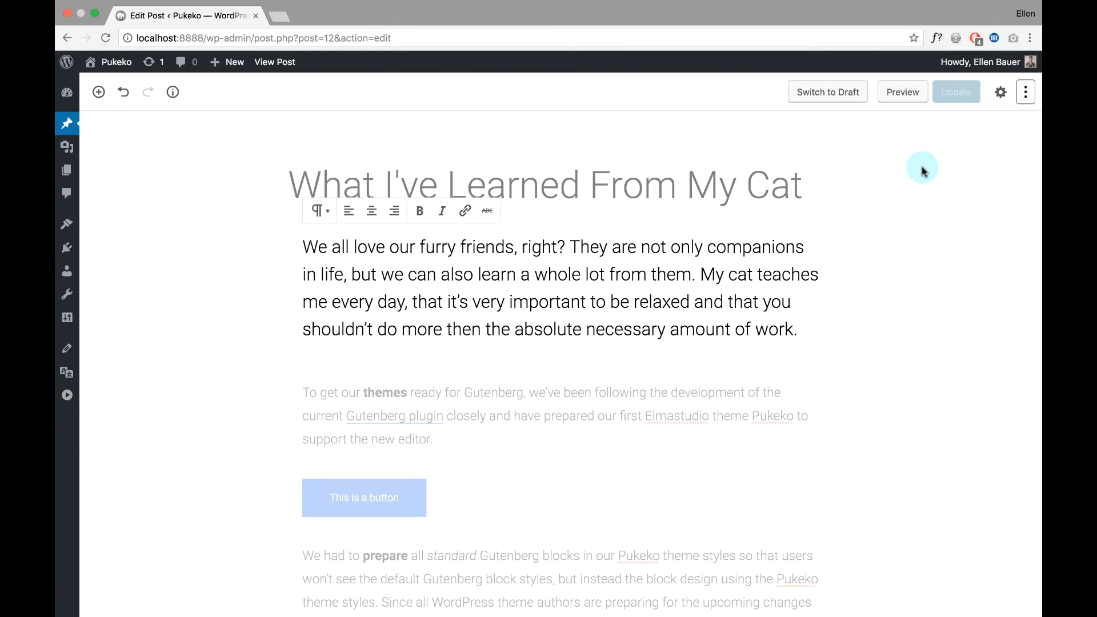
{"action": "mouse_move", "coordinate": [819, 231]}
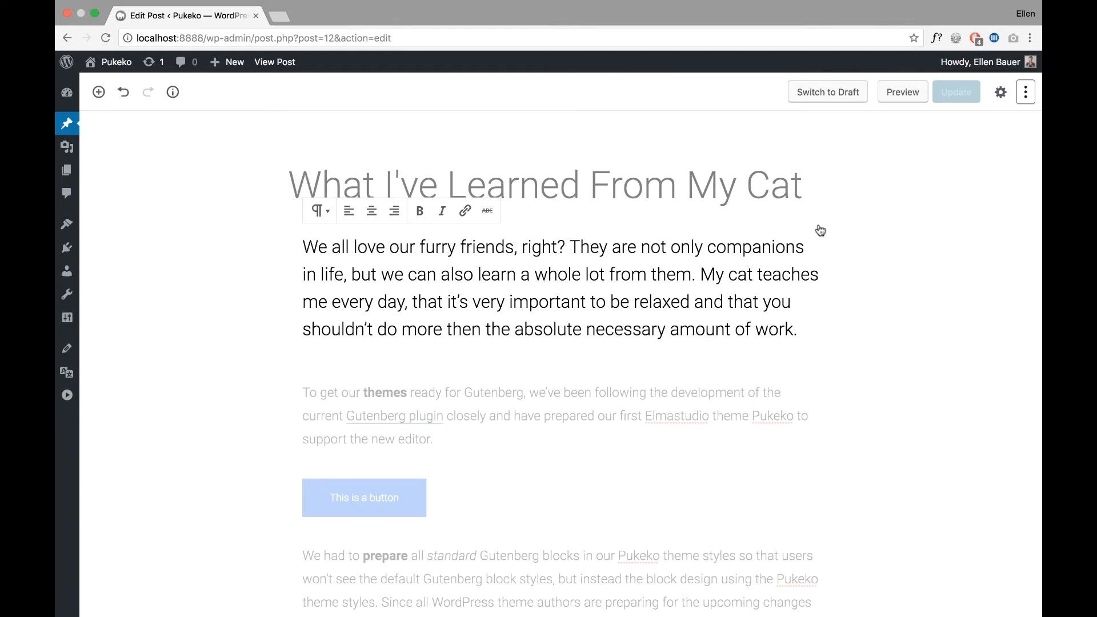
{"action": "scroll", "scroll_direction": "down", "scroll_amount": 3}
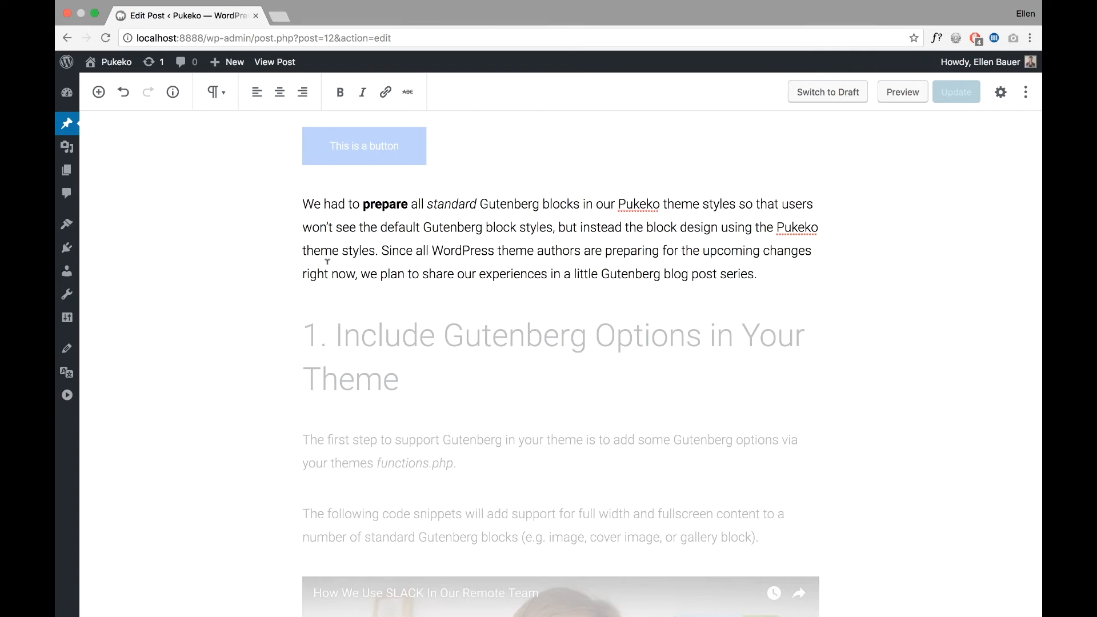
Step: Add the word 'This' at the end of the philosophy paragraph
{"action": "left_click", "coordinate": [343, 439]}
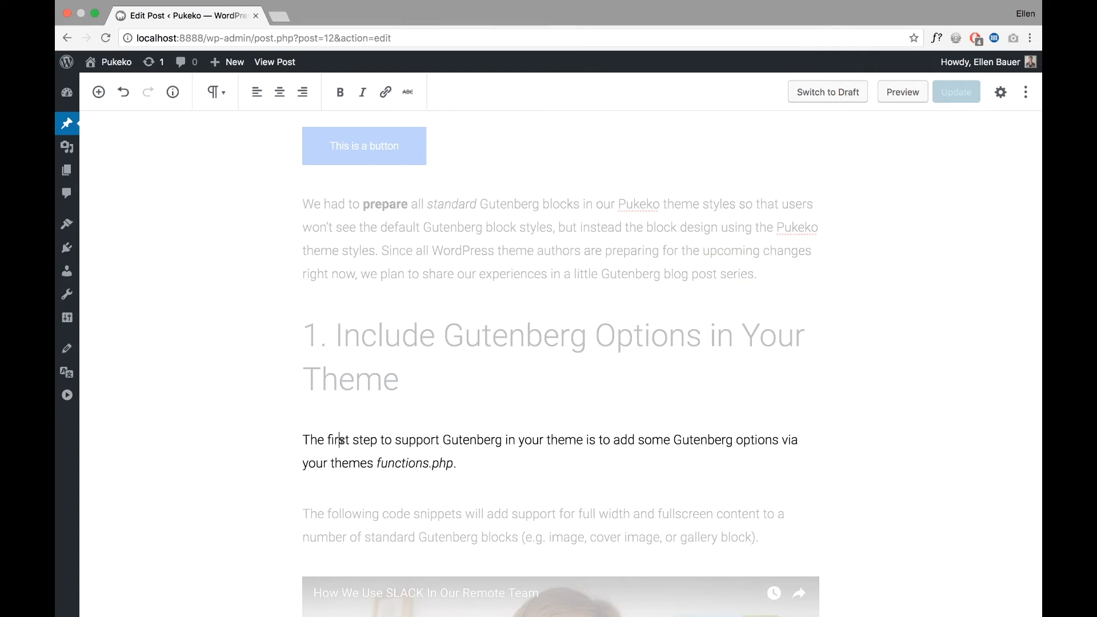
{"action": "scroll", "scroll_direction": "down", "scroll_amount": 3}
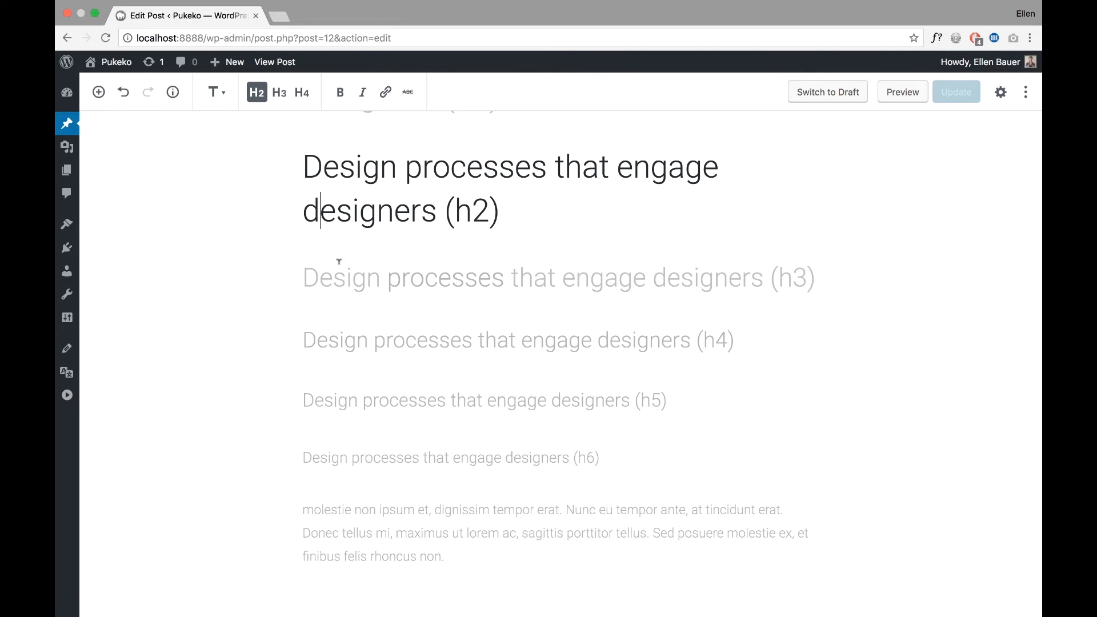
{"action": "scroll", "scroll_direction": "down", "scroll_amount": 3}
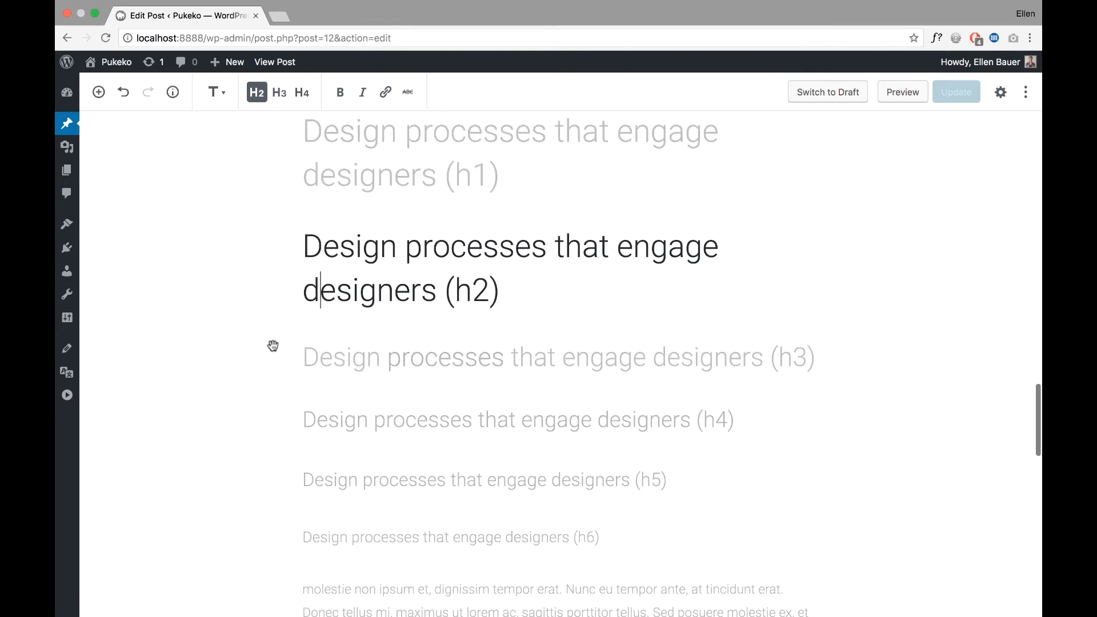
{"action": "scroll", "scroll_direction": "down", "scroll_amount": 3}
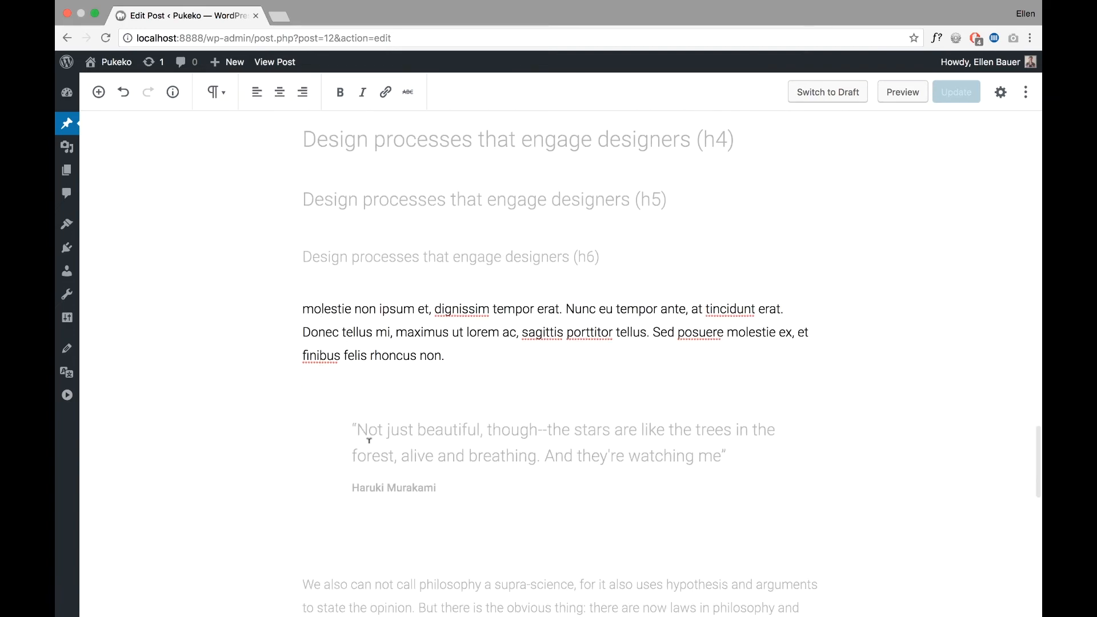
{"action": "scroll", "scroll_direction": "down", "scroll_amount": 3}
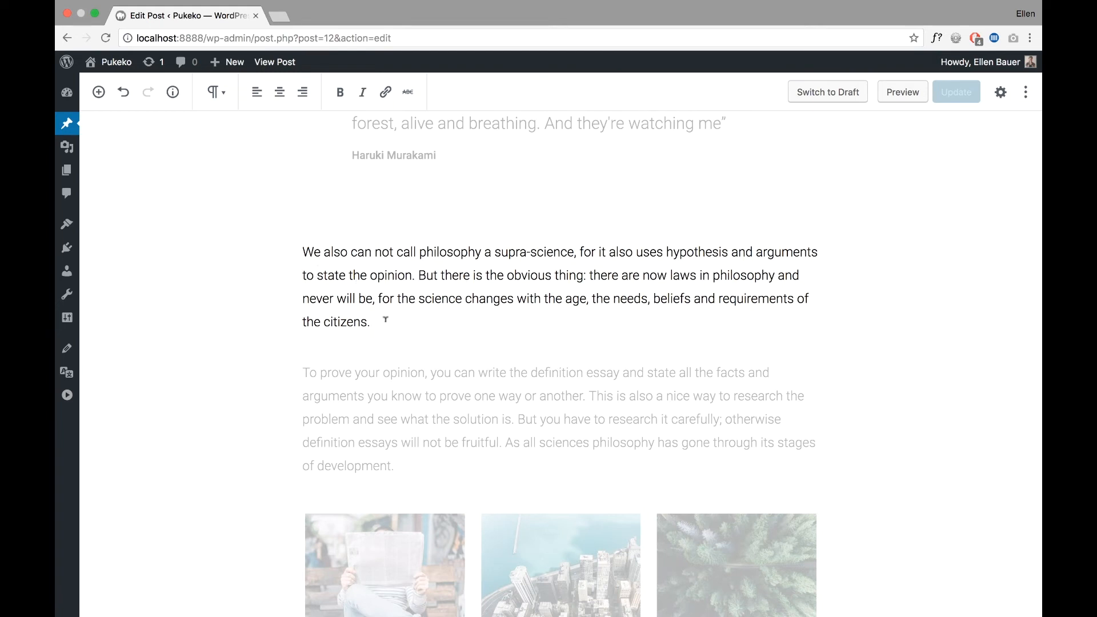
{"action": "type", "text": "This"}
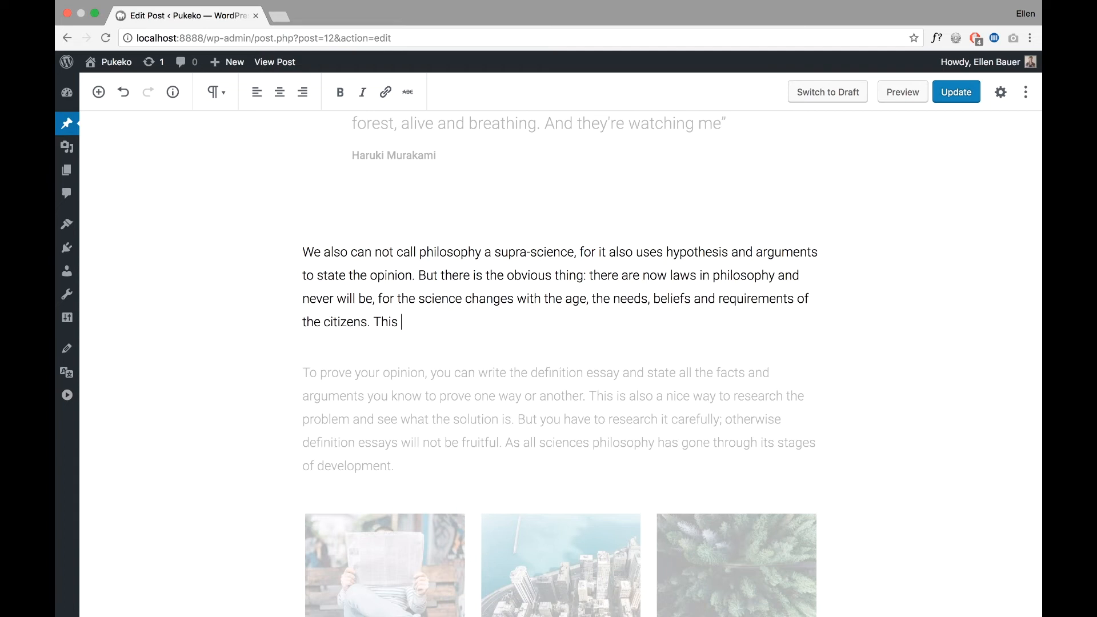
{"action": "mouse_move", "coordinate": [507, 183]}
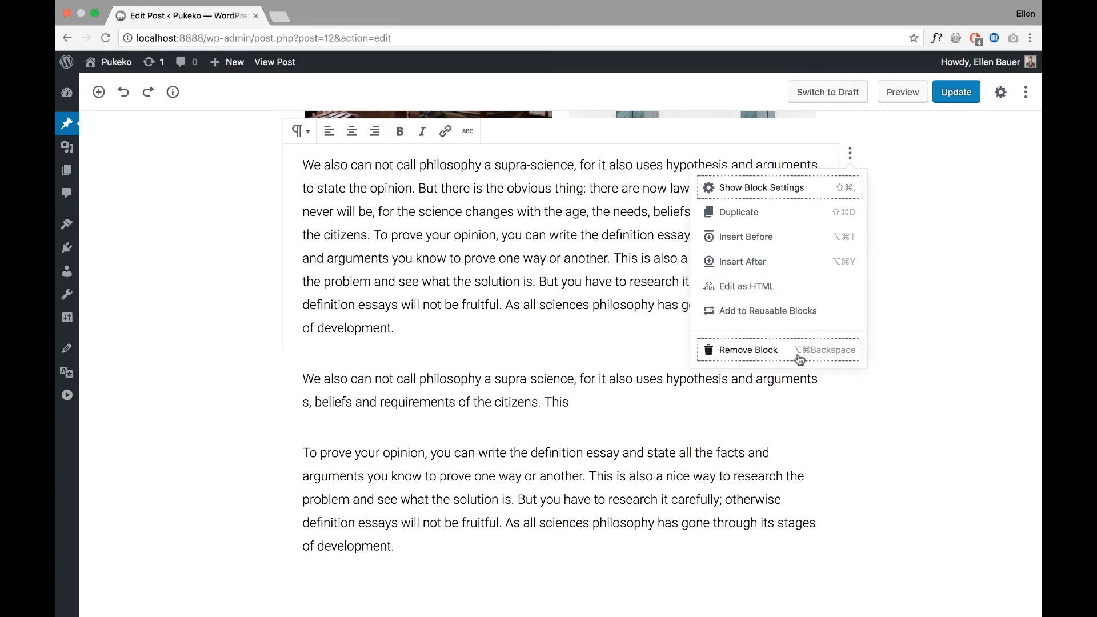
{"action": "mouse_move", "coordinate": [807, 359]}
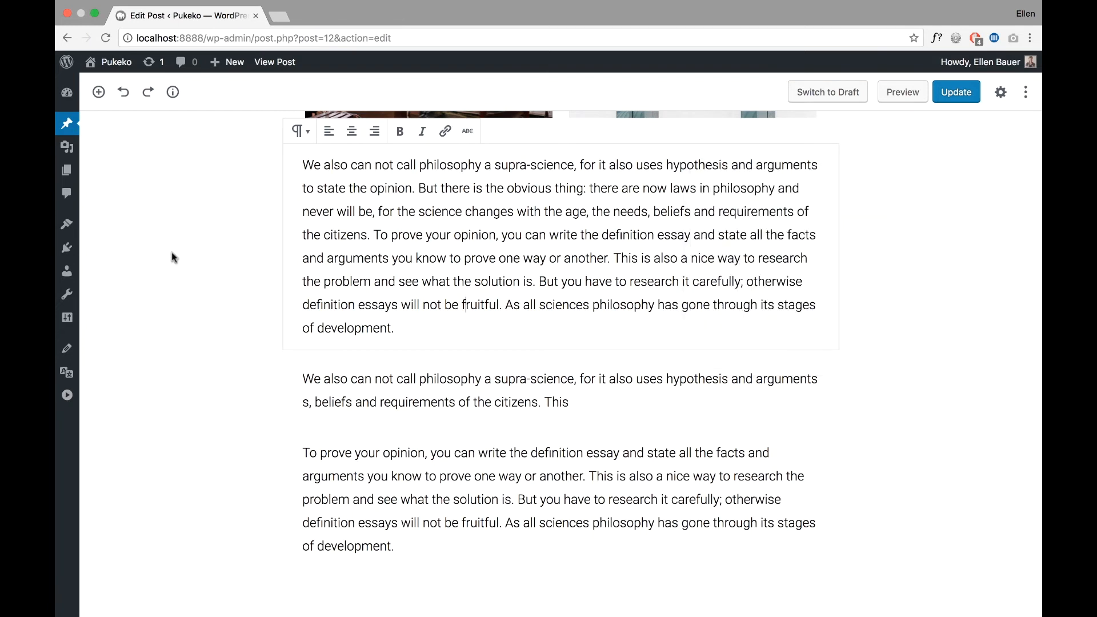
Step: Remove and restore the philosophy paragraph blocks, then start a new browser tab
{"action": "left_click", "coordinate": [455, 264]}
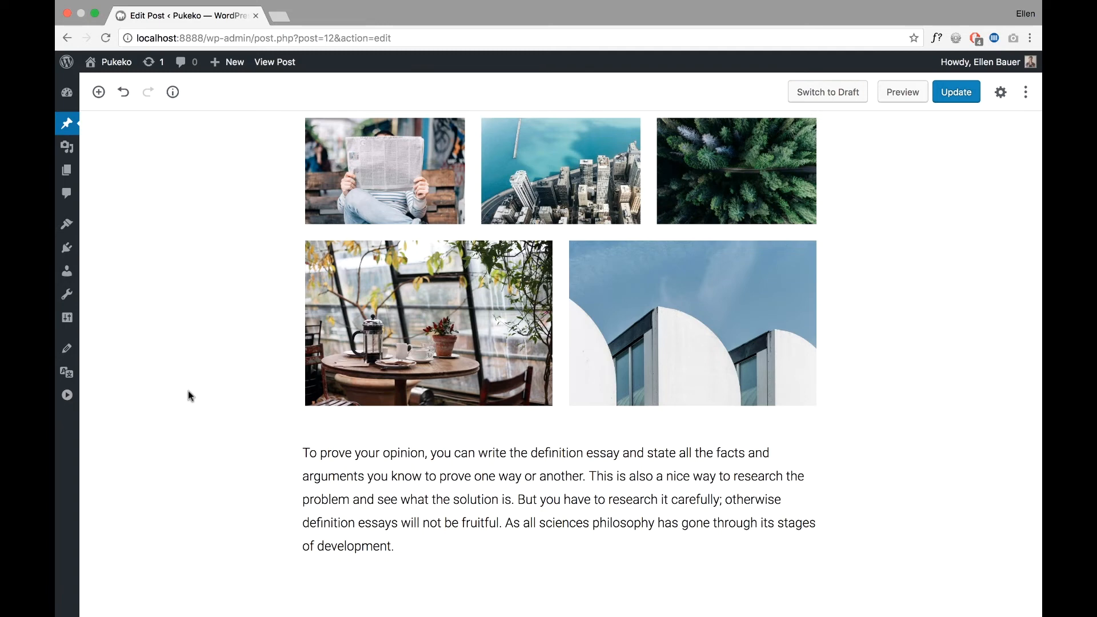
{"action": "scroll", "scroll_direction": "down", "scroll_amount": 3}
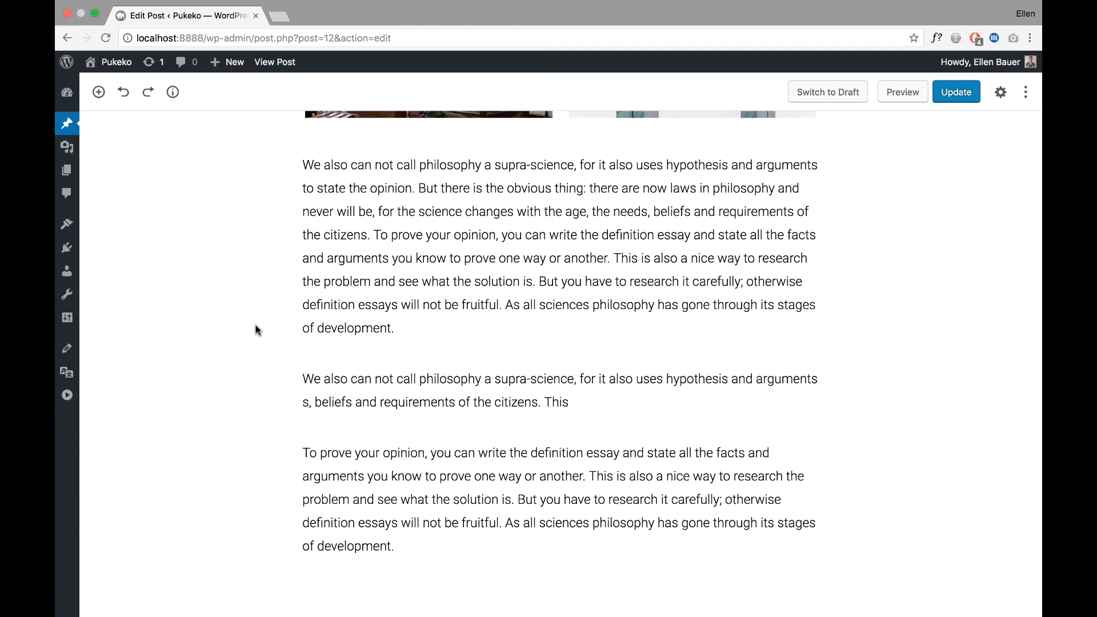
{"action": "mouse_move", "coordinate": [297, 89]}
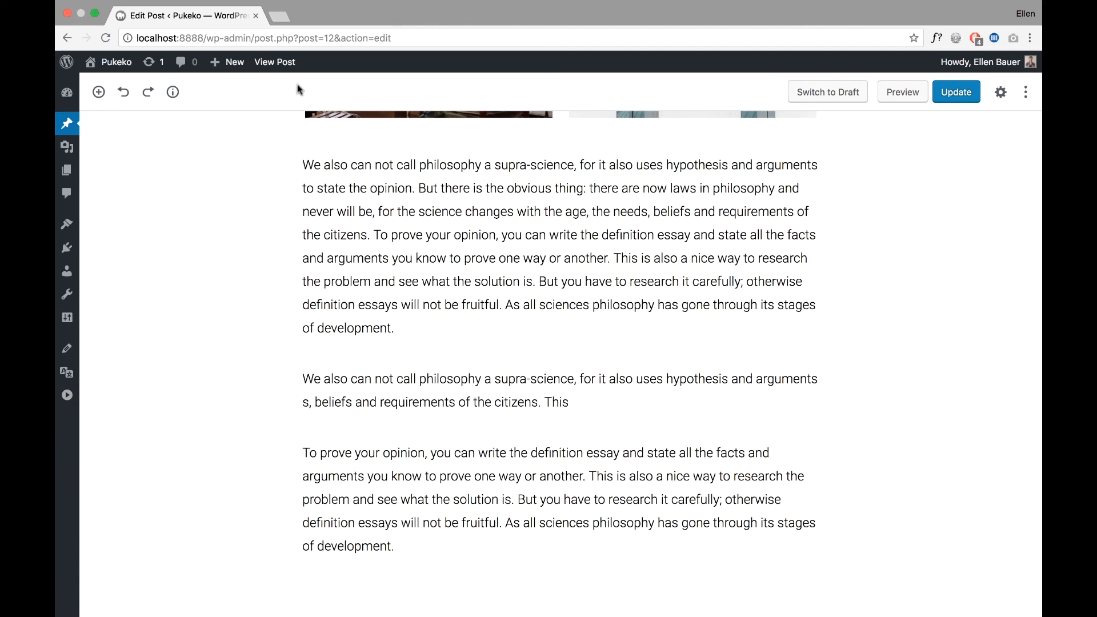
{"action": "left_click", "coordinate": [343, 15]}
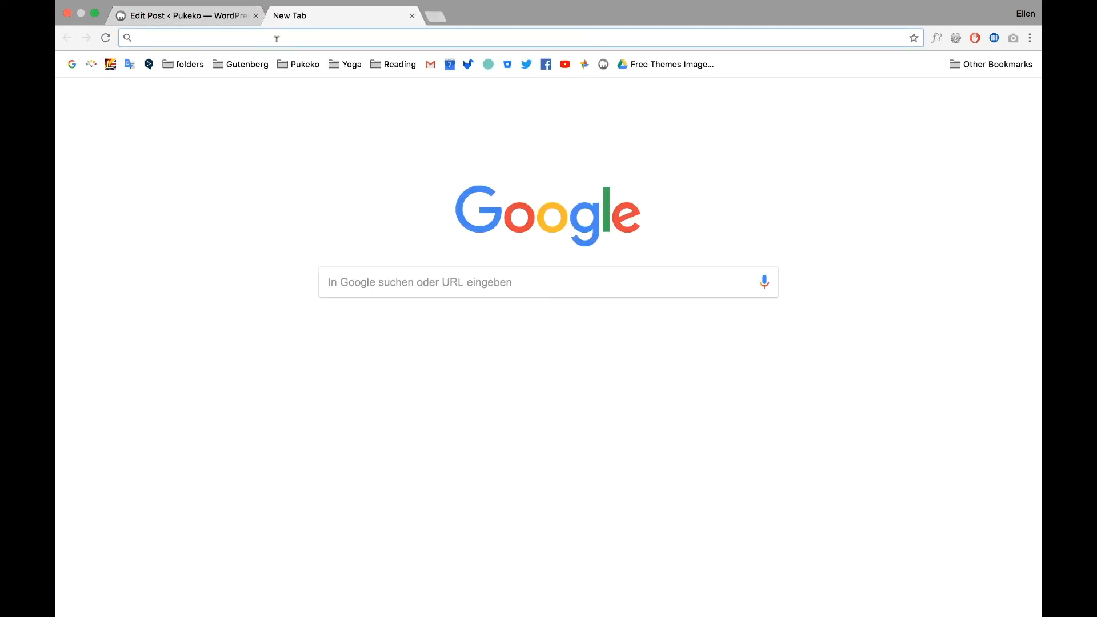
Step: Search Google for 'test gutenberg' and open the Testing Gutenberg site from the results
{"action": "type", "text": "test gutenberg"}
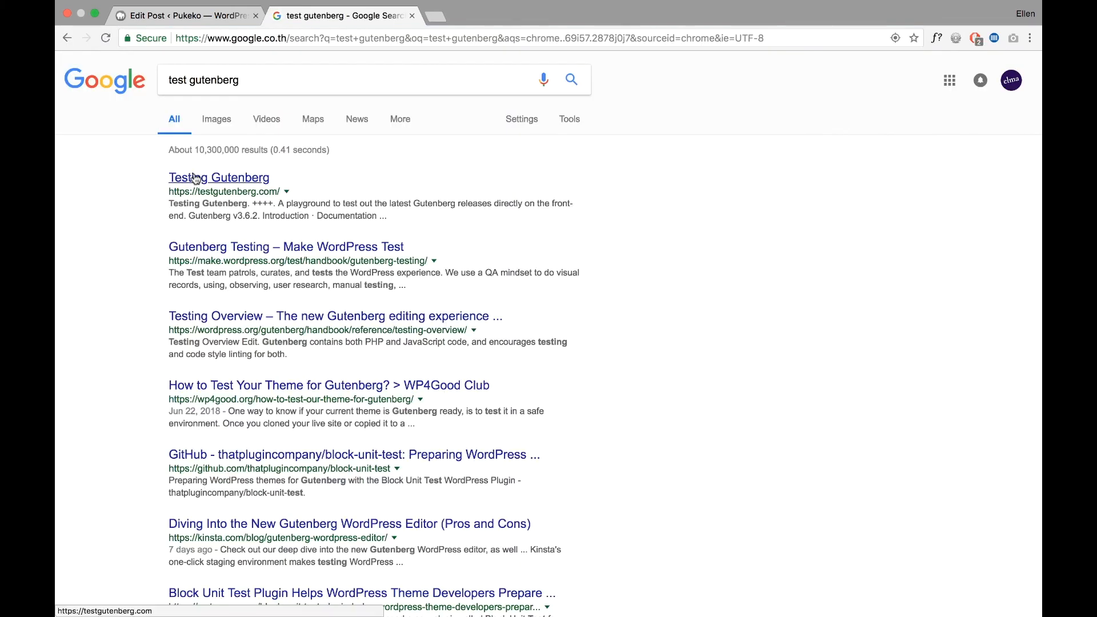
{"action": "left_click", "coordinate": [219, 177]}
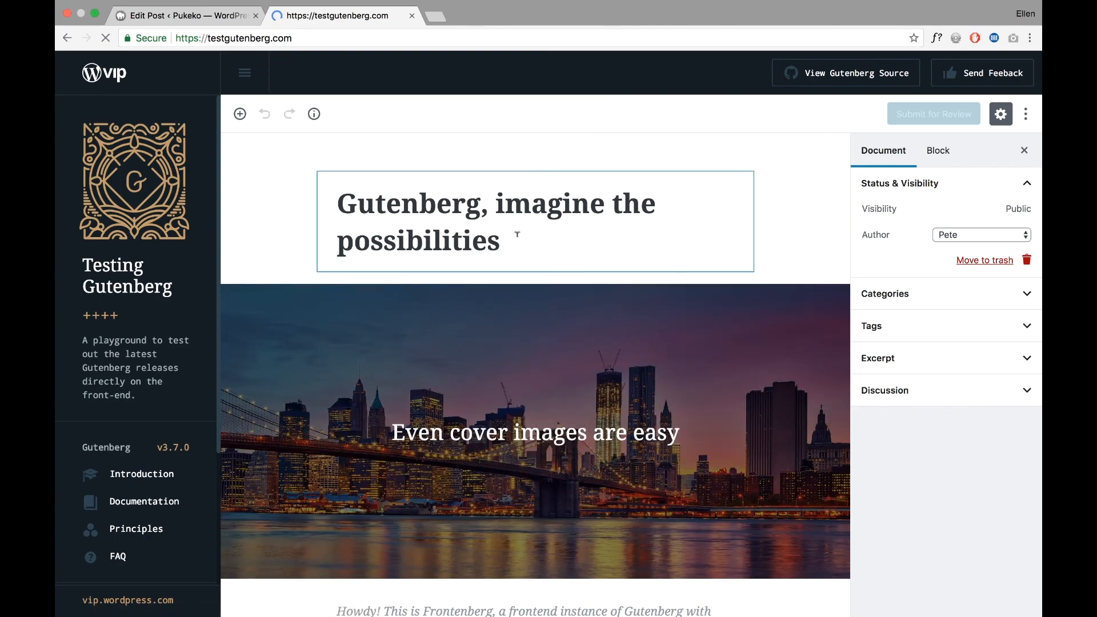
{"action": "scroll", "scroll_direction": "down", "scroll_amount": 3}
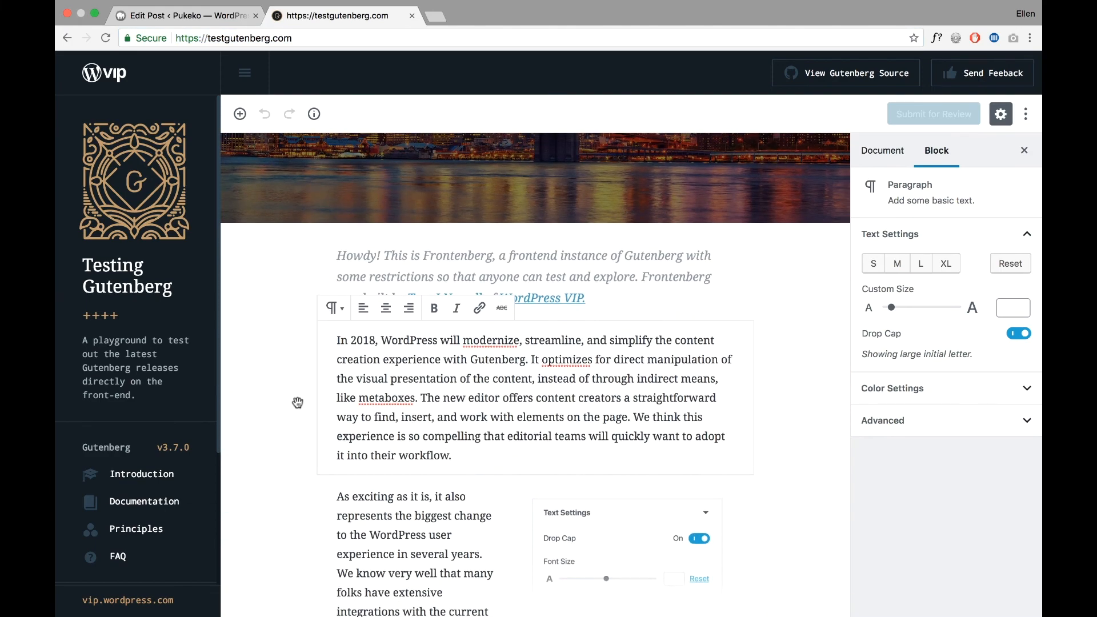
{"action": "scroll", "scroll_direction": "down", "scroll_amount": 3}
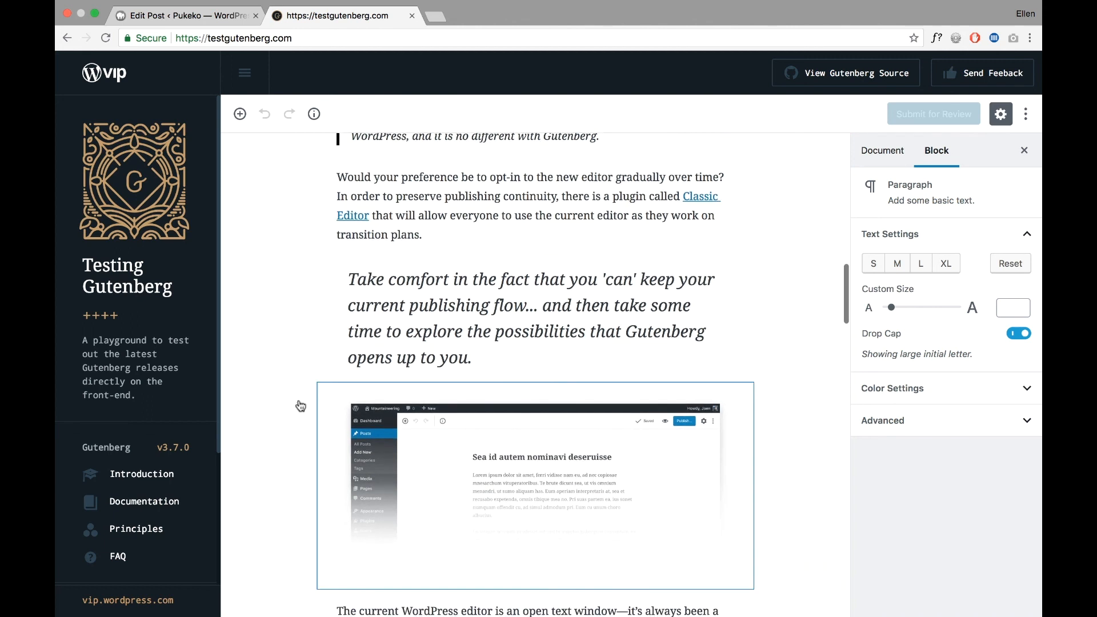